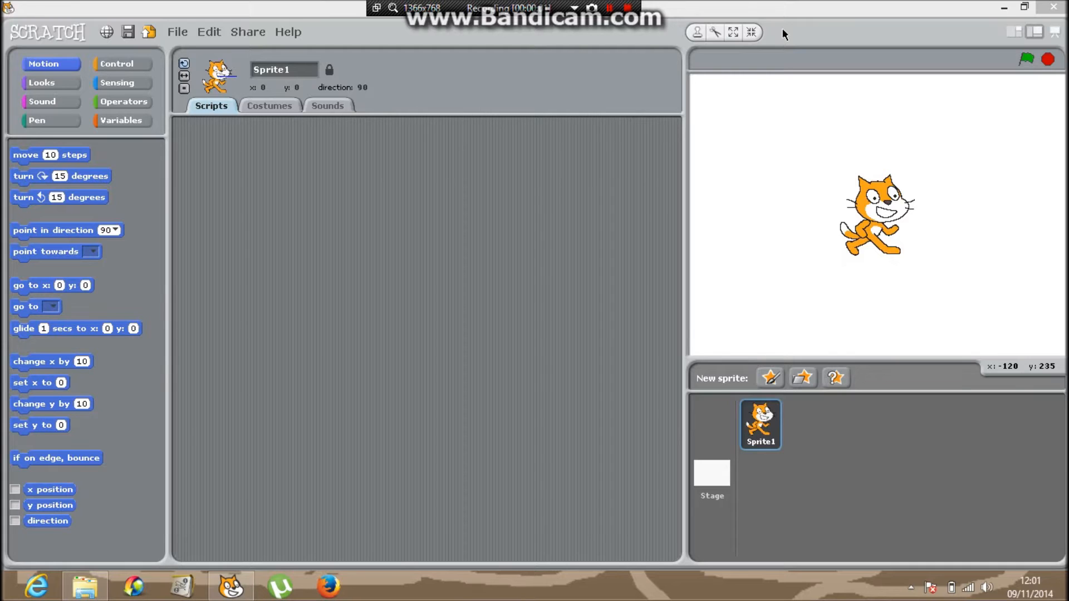
mouse_move(674, 11)
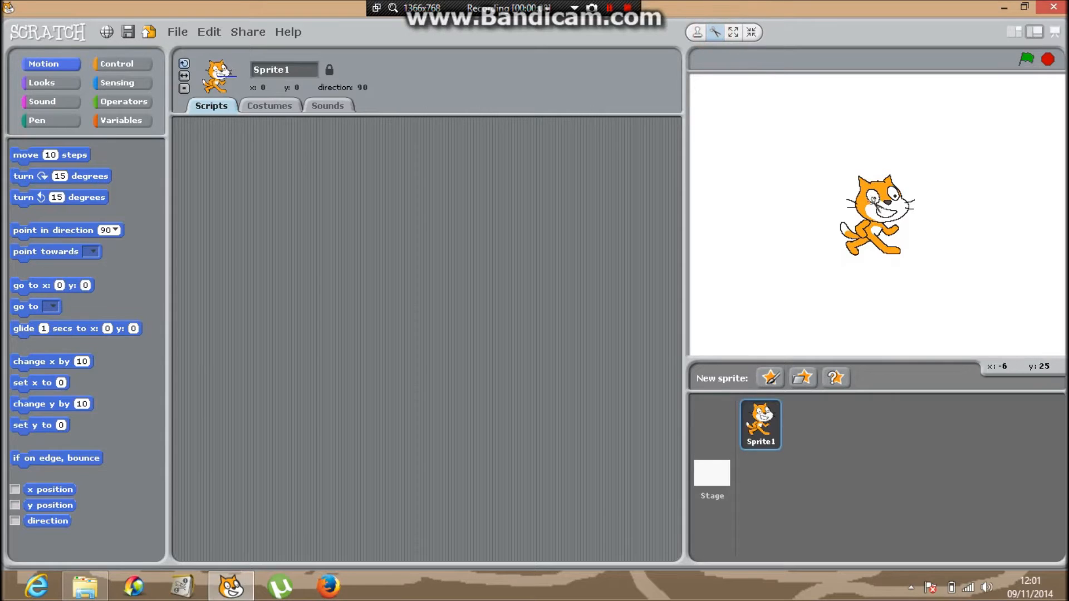
Step: Delete the default cat Sprite1, leaving only the blank Stage
click(711, 478)
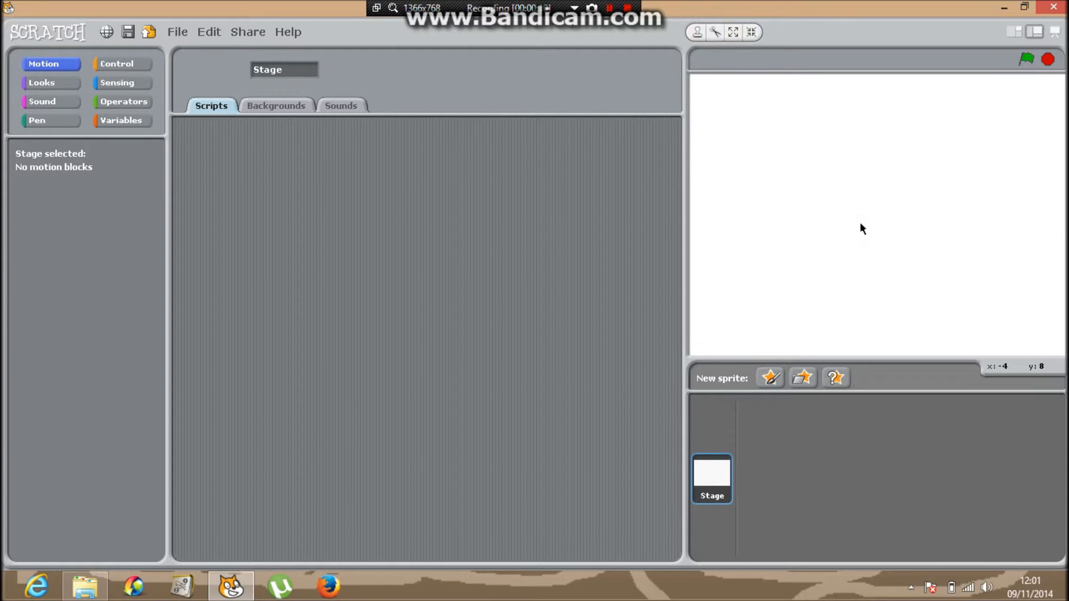
Step: Add the whale1, starfish, fish and octopus sprites from the Animals library
click(802, 377)
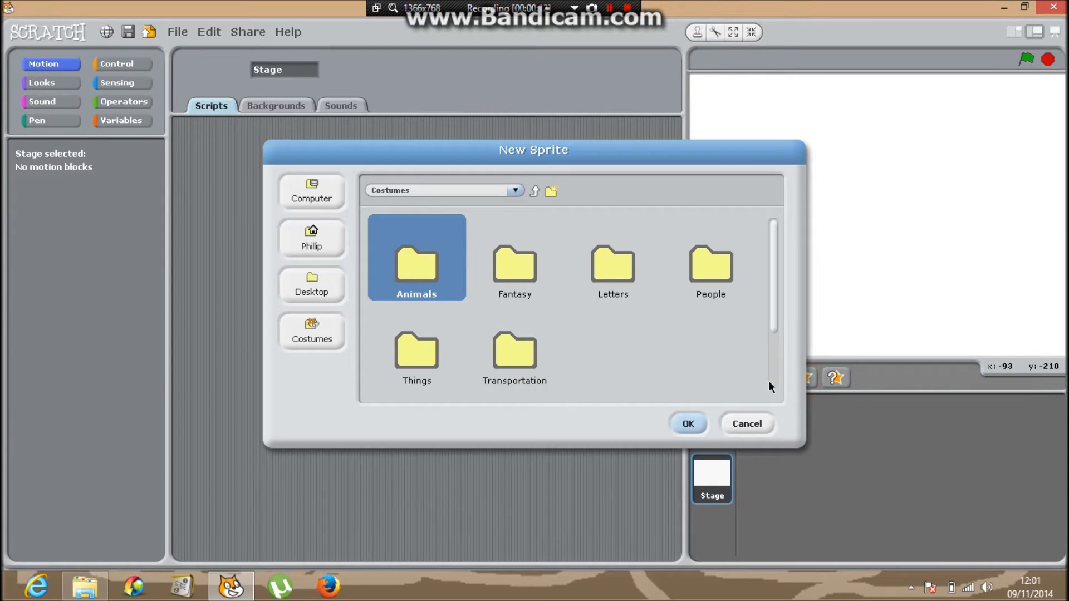
double_click(415, 263)
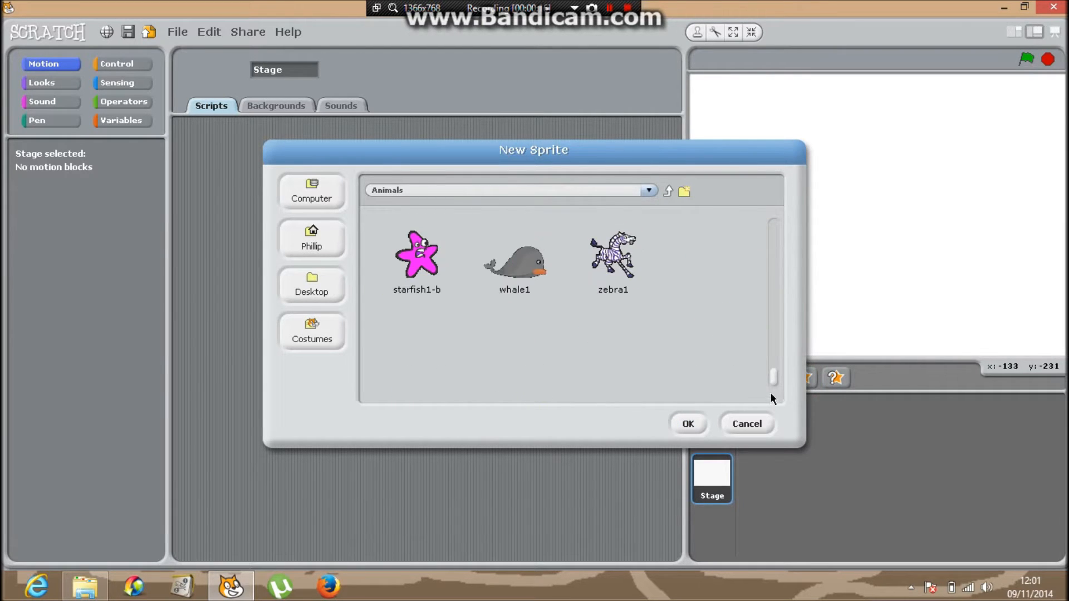
double_click(513, 256)
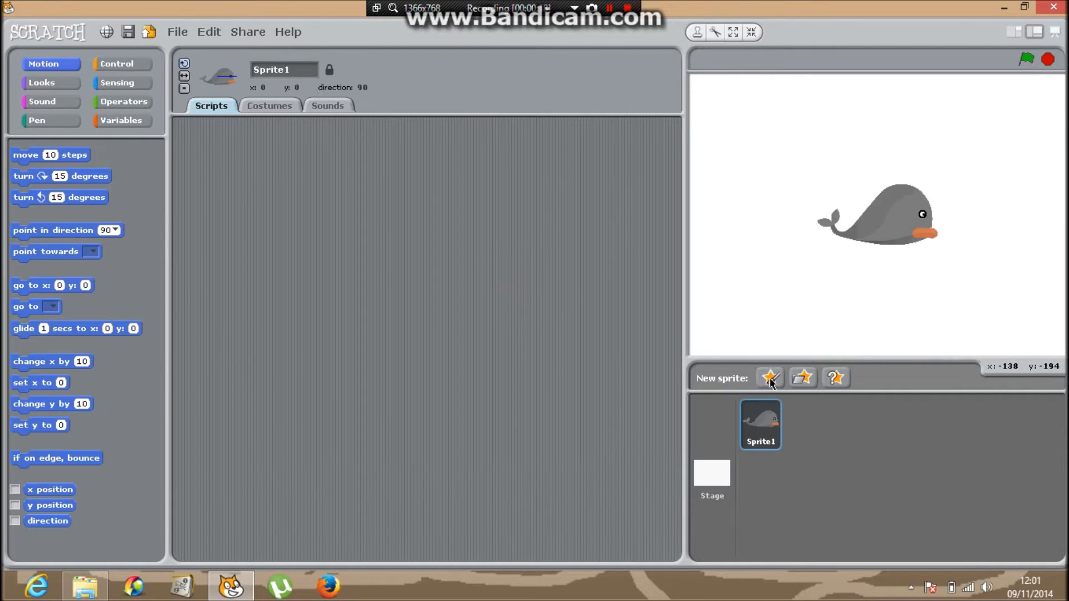
click(770, 378)
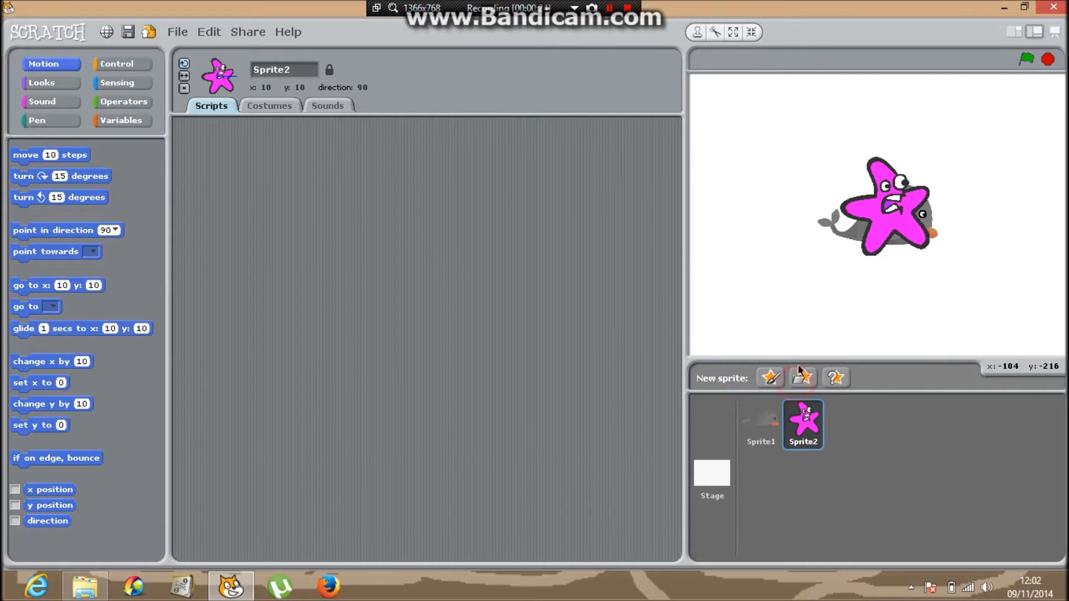
click(802, 378)
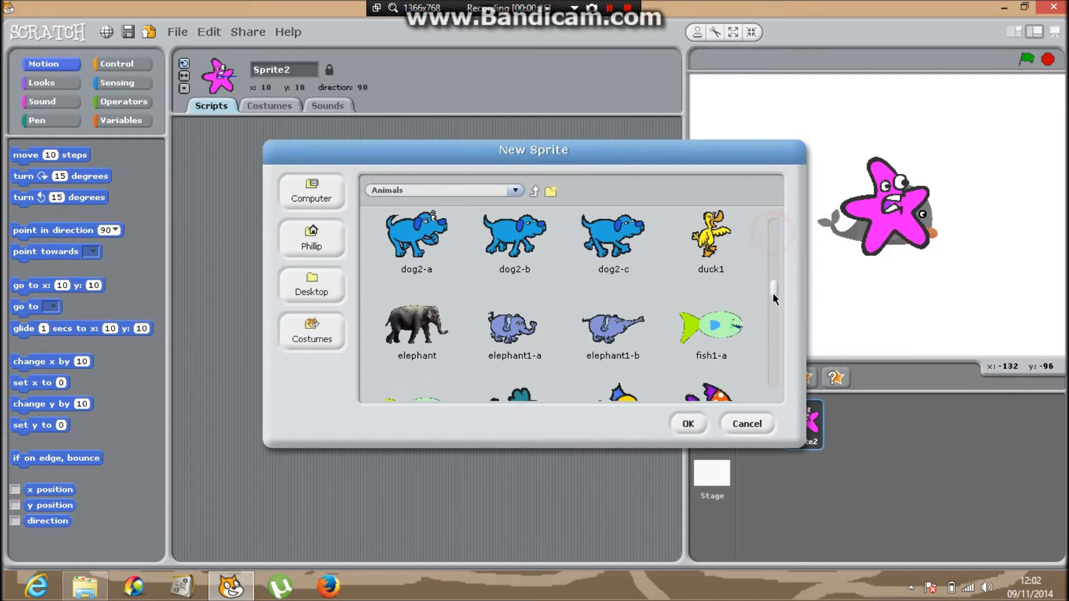
scroll(down, 3)
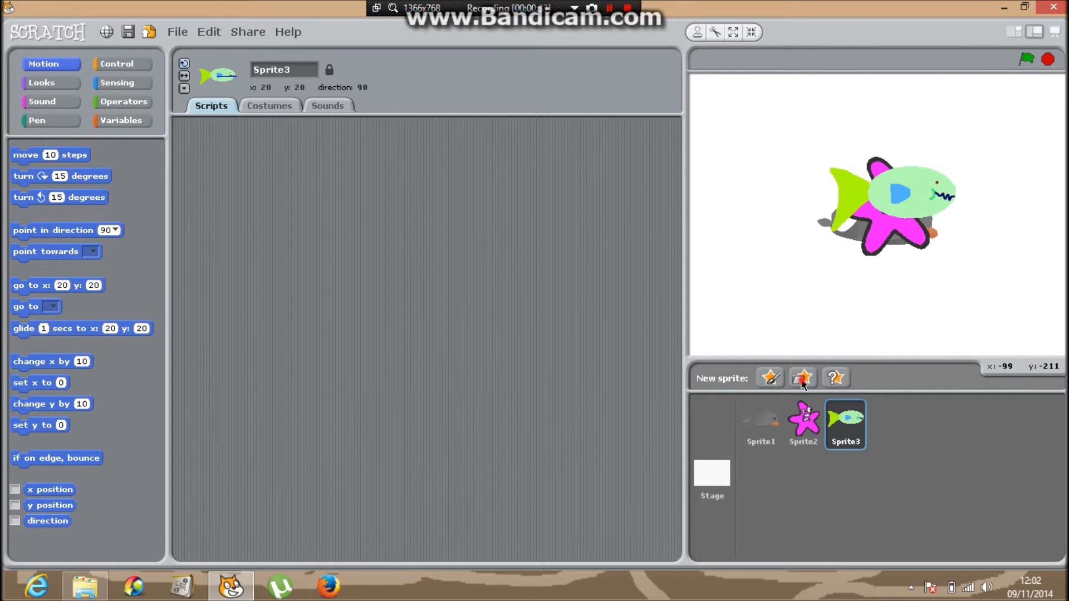
click(802, 377)
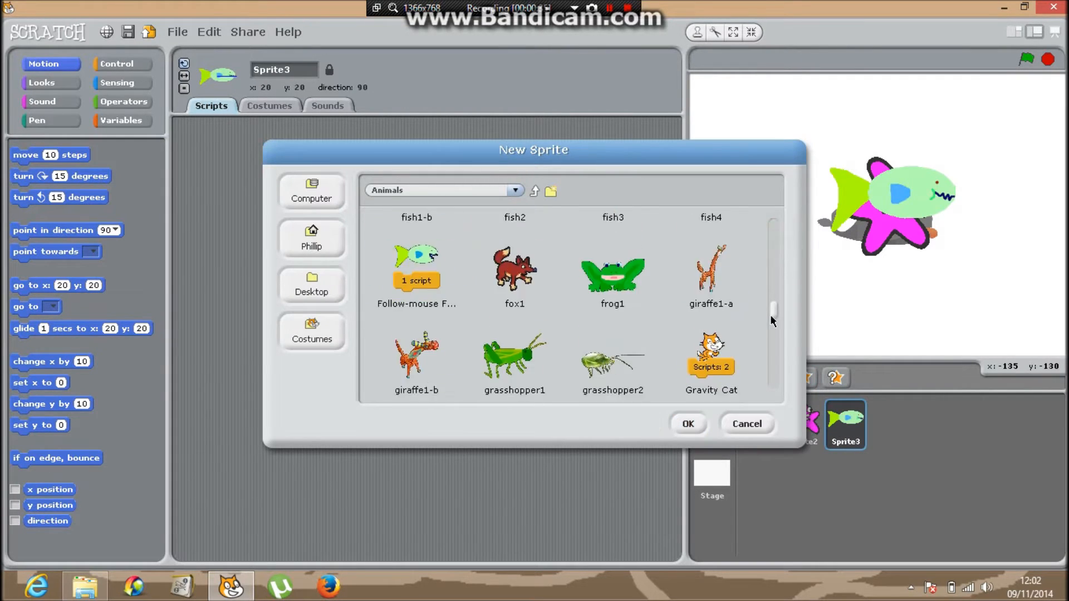
scroll(down, 3)
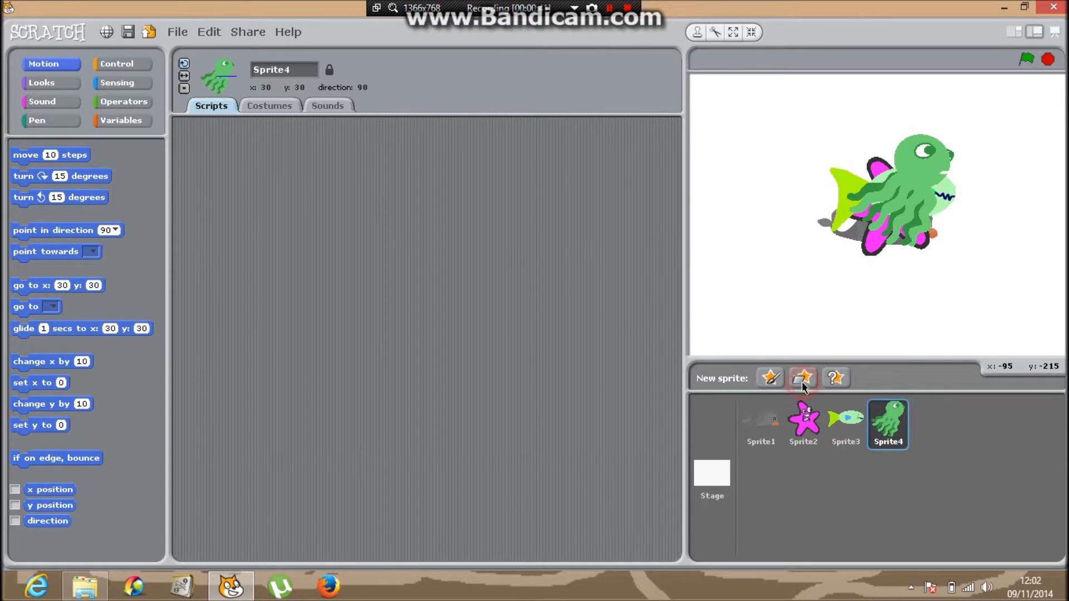
Step: Add the shark1-a and crab sprites from the Animals library
click(802, 378)
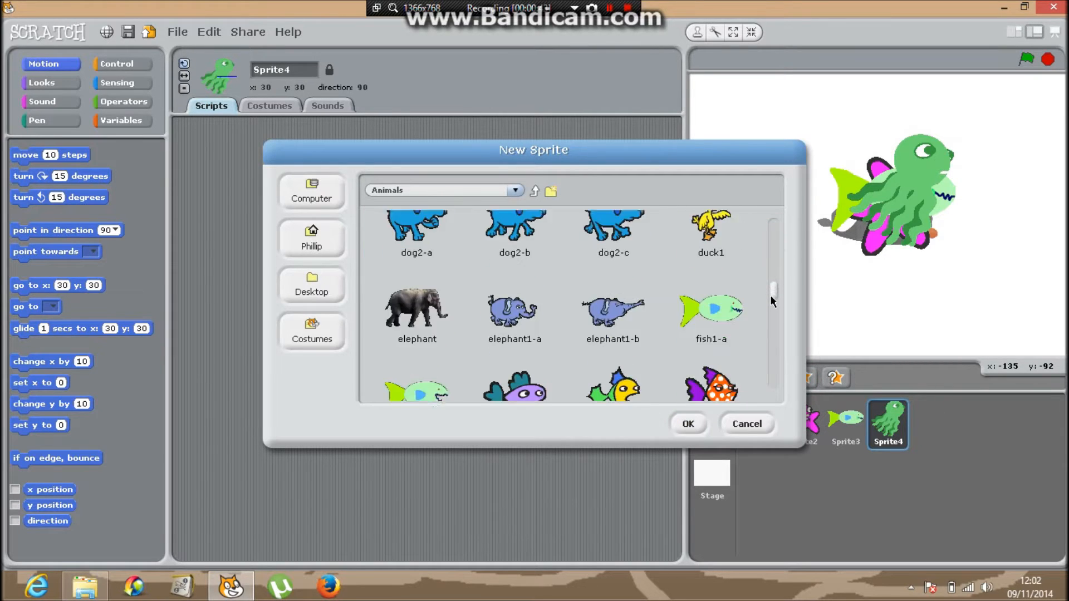
scroll(down, 3)
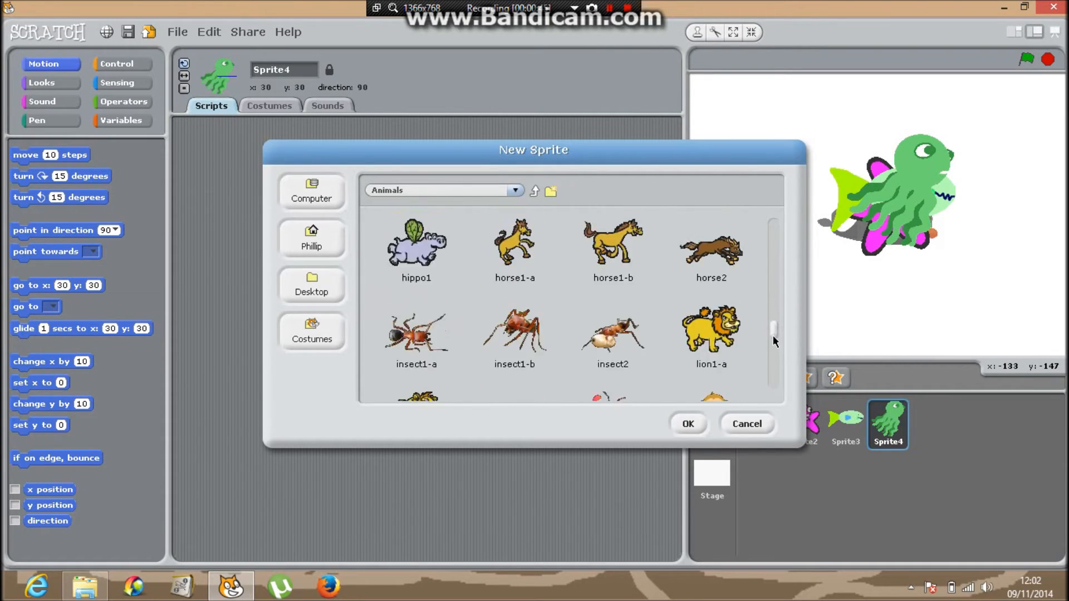
scroll(down, 3)
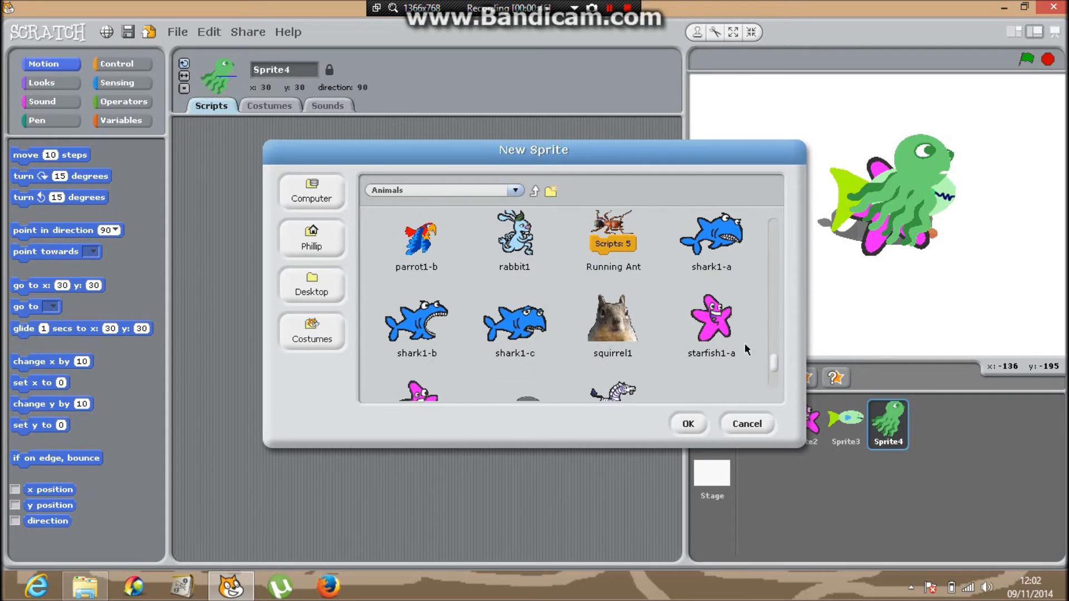
mouse_move(723, 265)
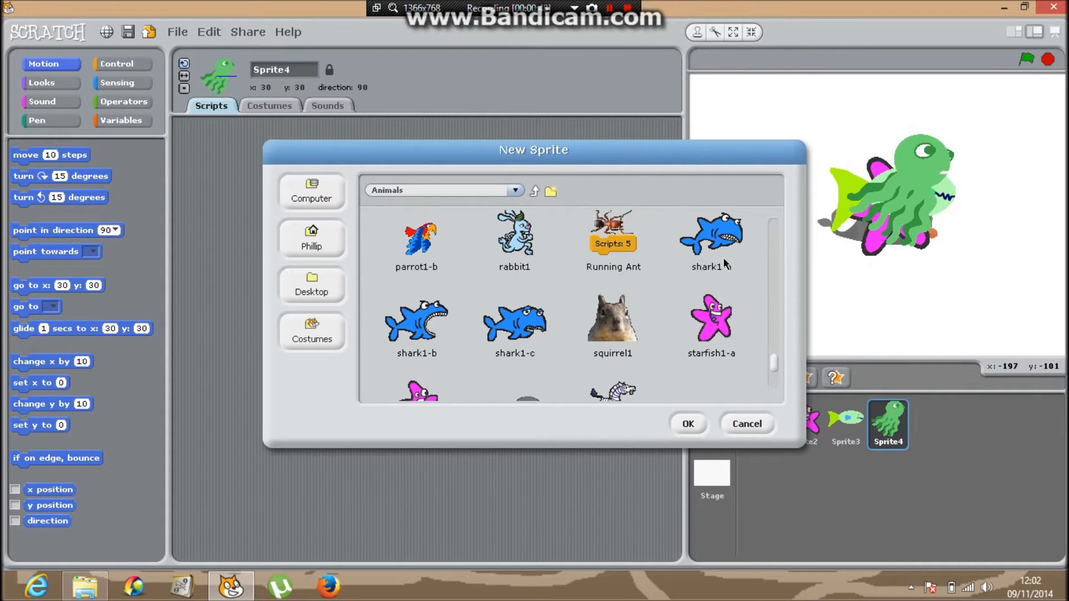
click(687, 423)
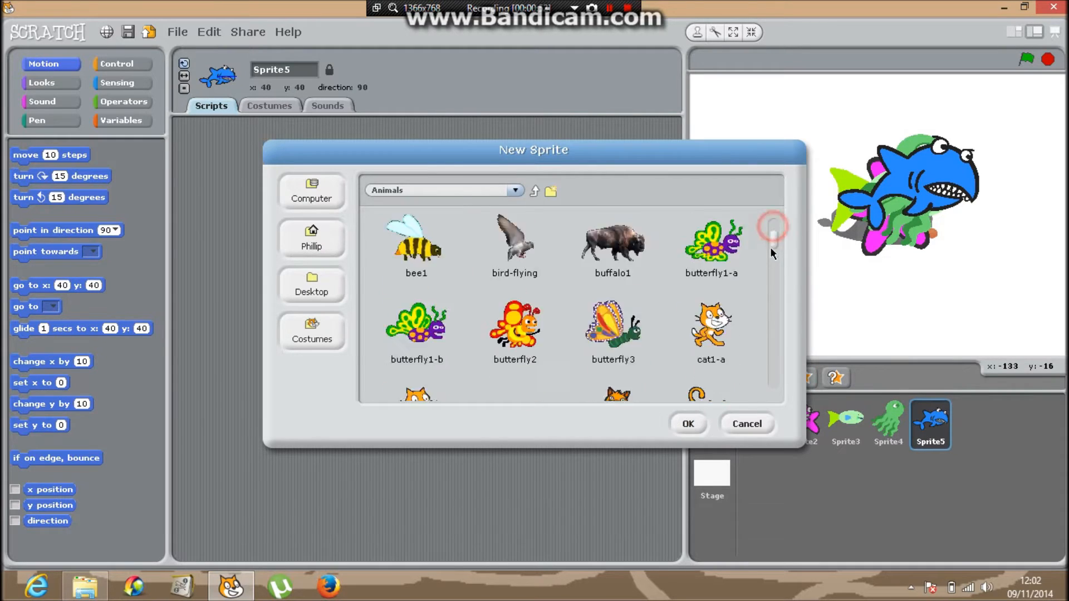
scroll(down, 3)
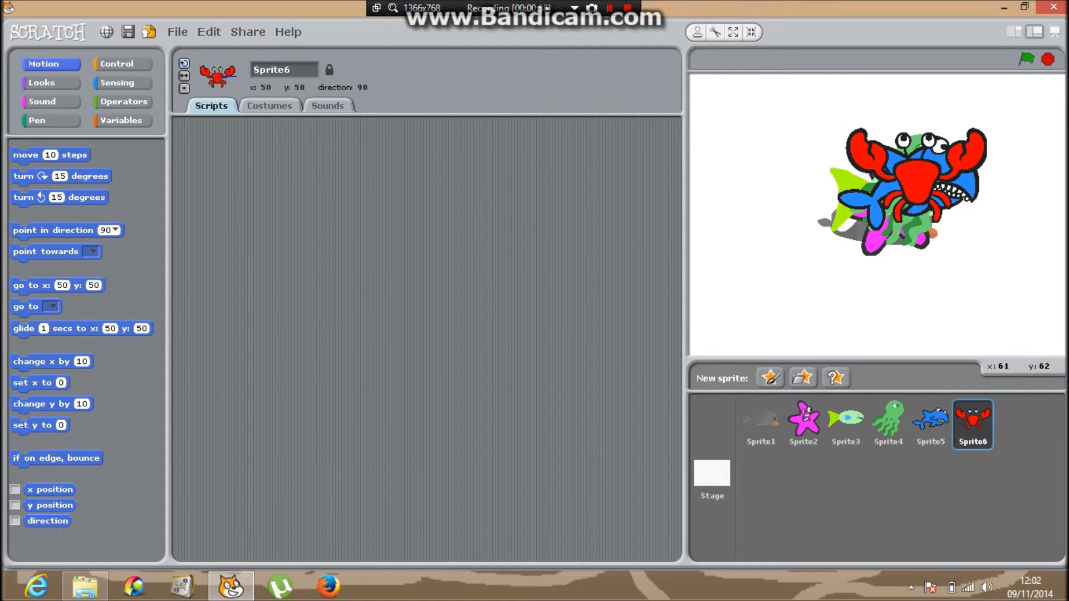
Step: Drag the crab to the lower left of the stage and select the whale Sprite1
drag(899, 190, 771, 307)
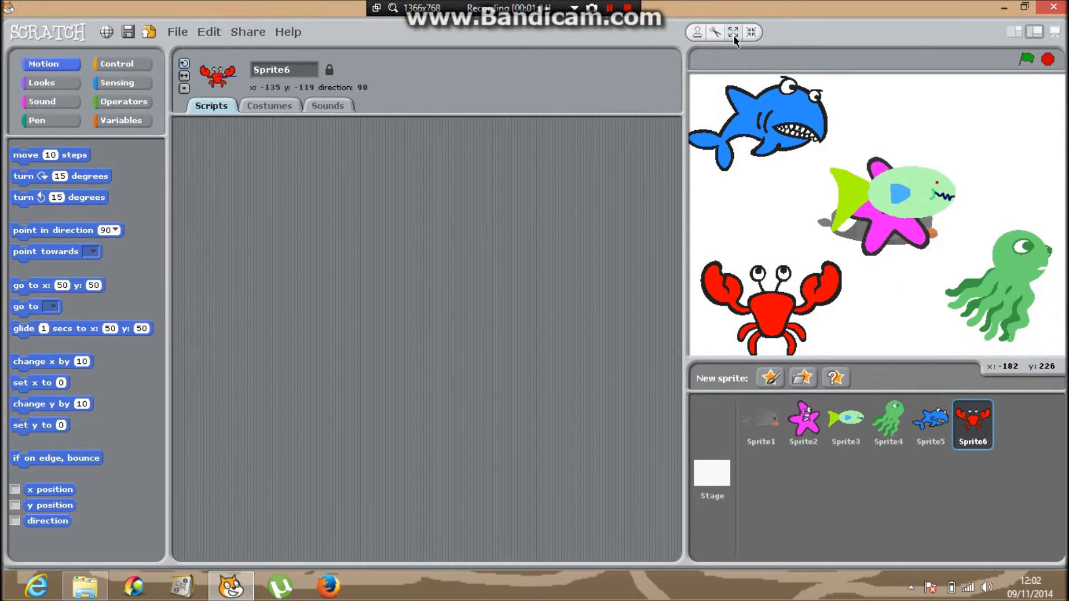
mouse_move(752, 32)
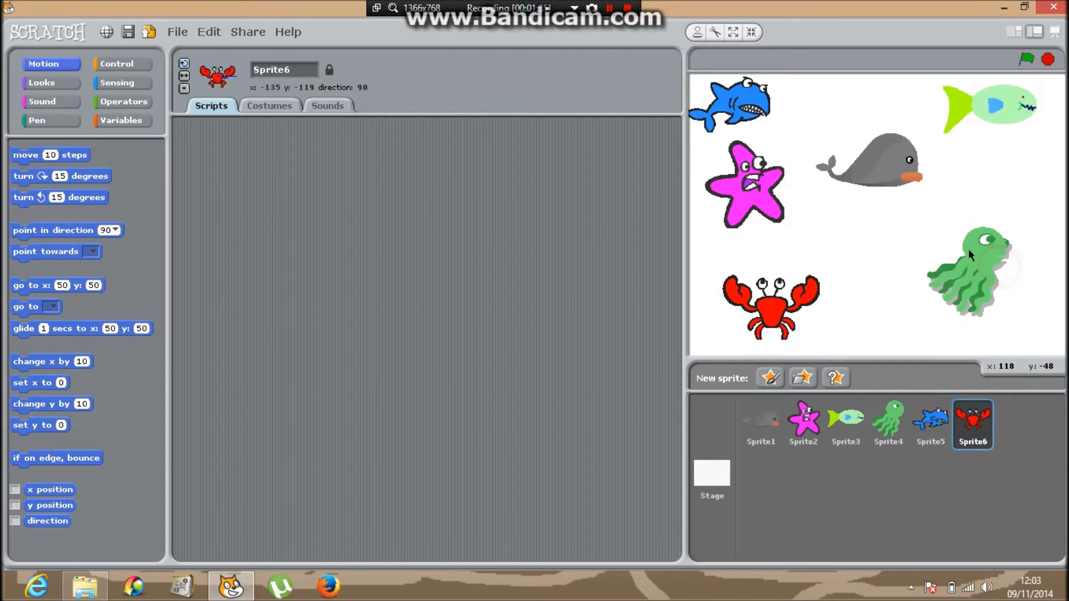
click(759, 423)
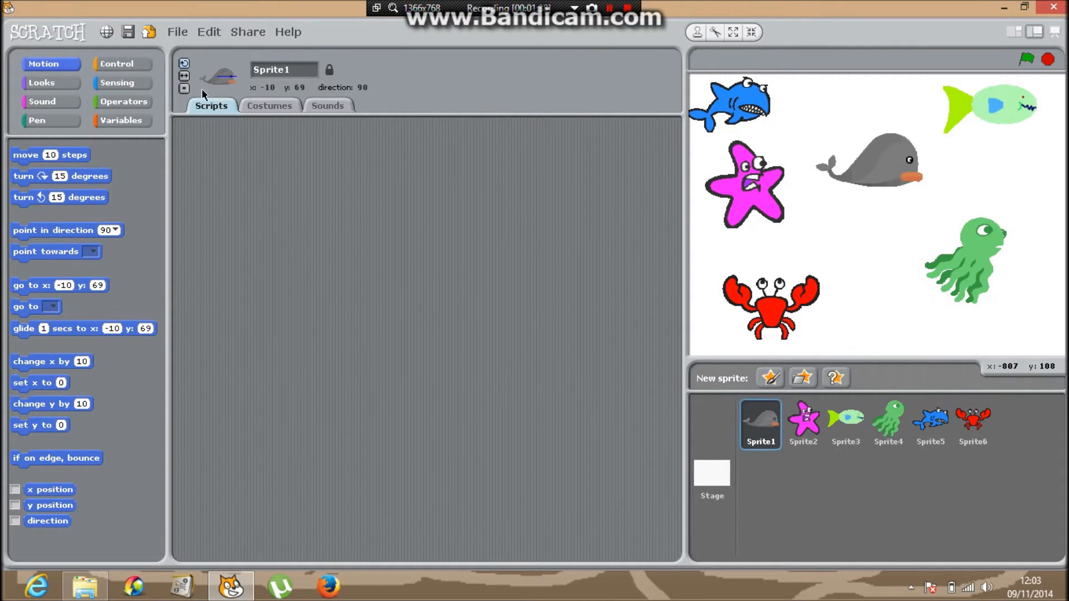
Step: Build the whale's green-flag script: forever move 1 step and bounce if on edge
click(117, 64)
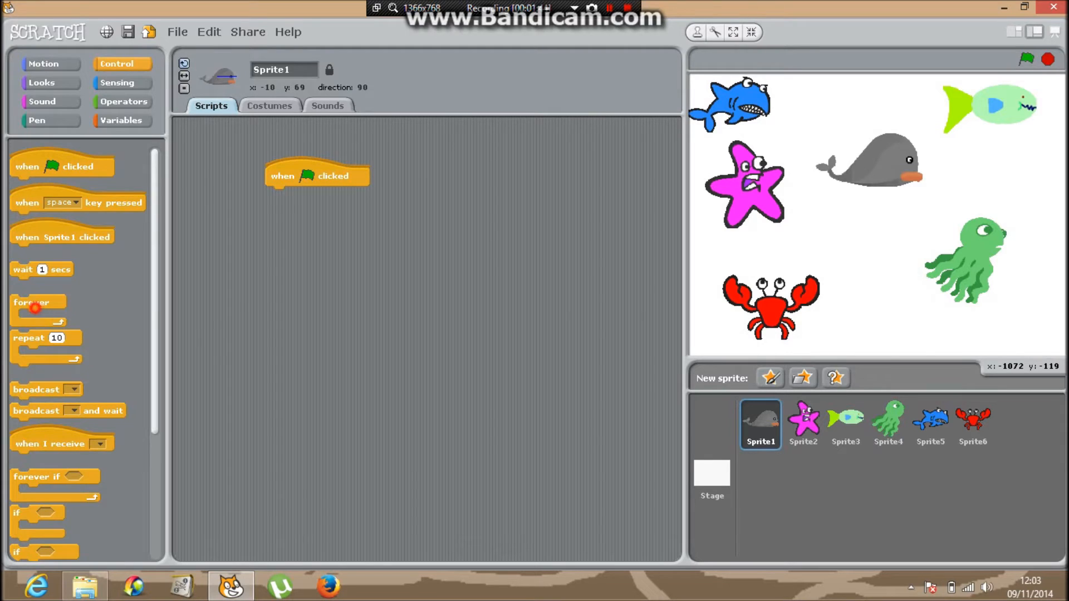
drag(32, 301, 286, 193)
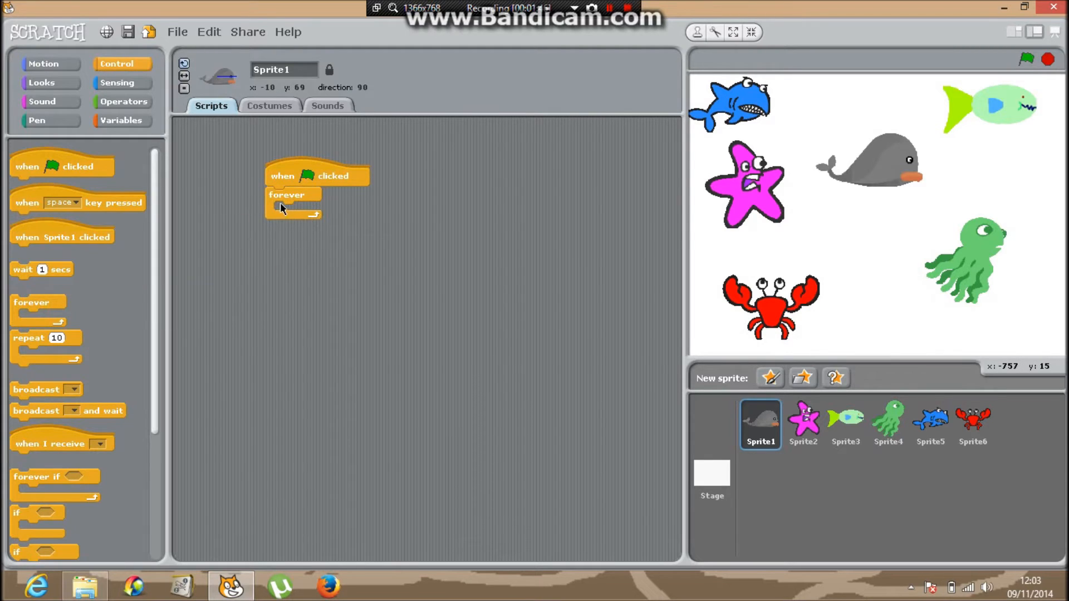
click(44, 63)
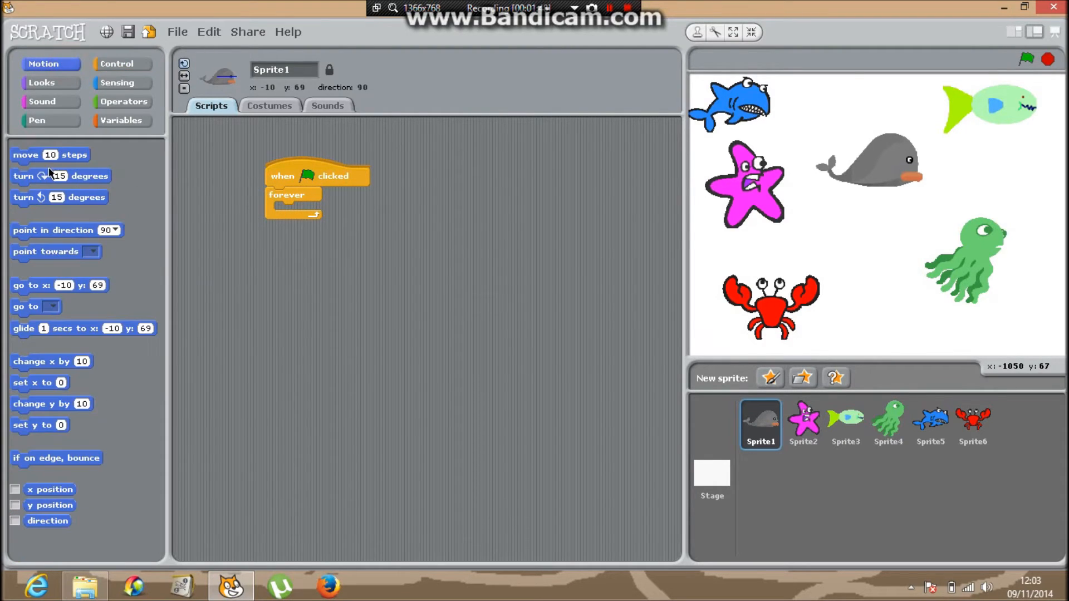
drag(26, 155, 314, 202)
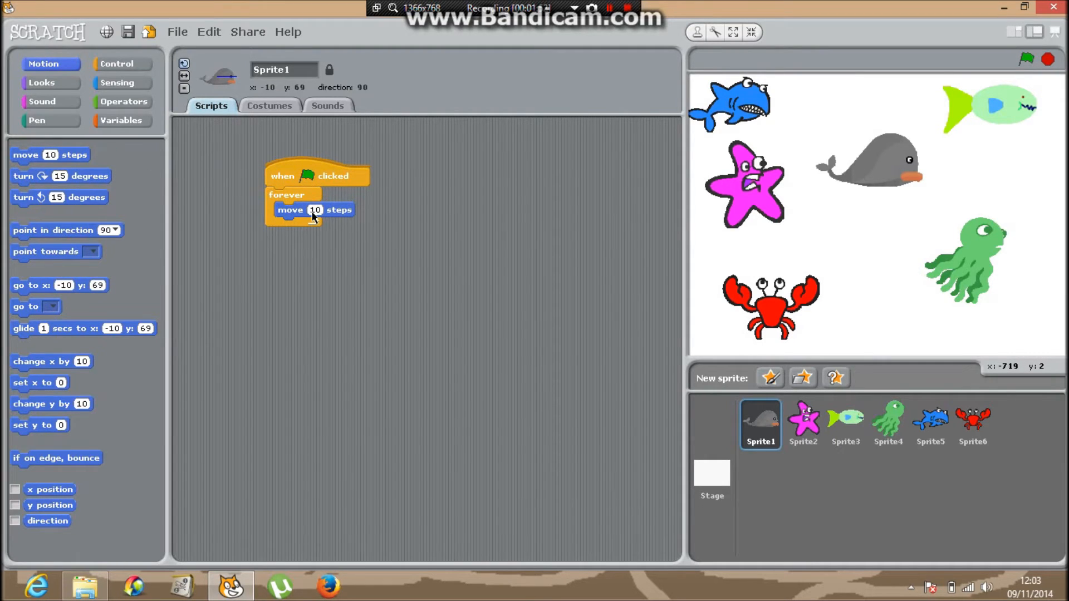
click(315, 209)
text(1)
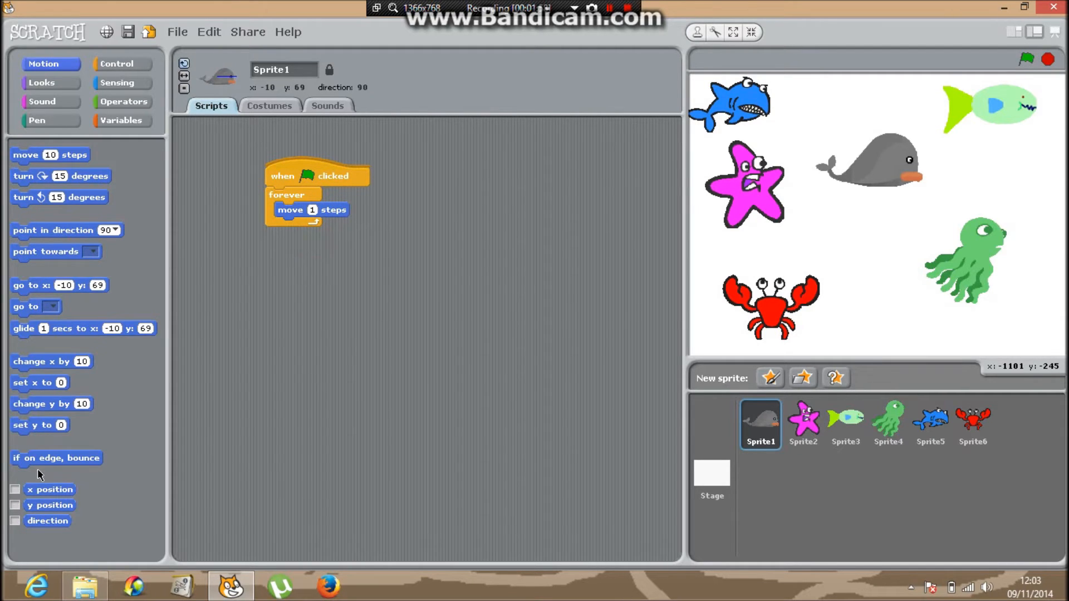
drag(57, 458, 344, 235)
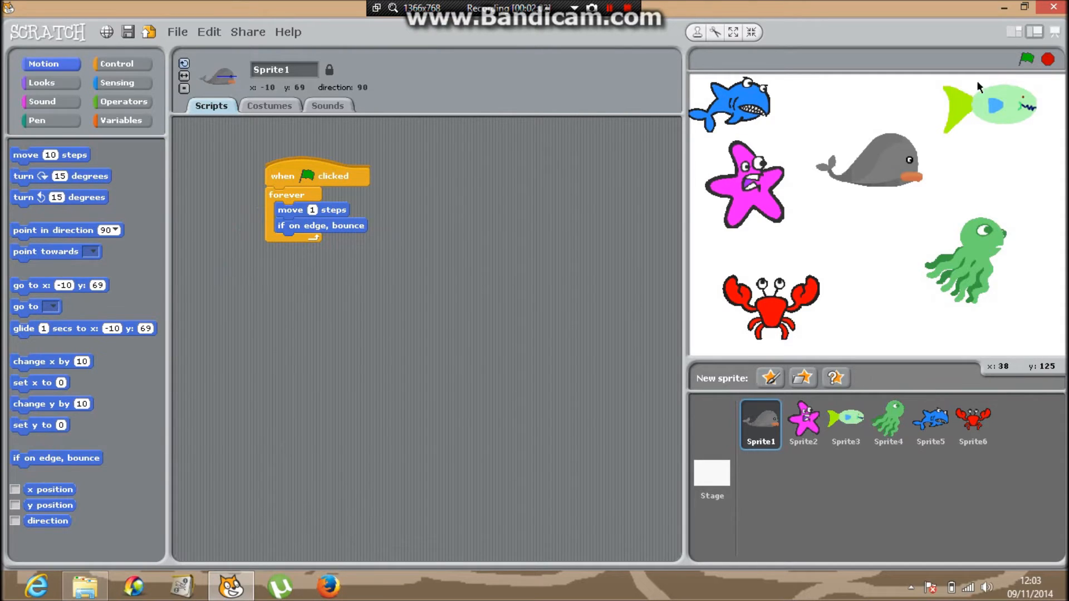
Step: Run the project to test the whale's motion, then select the Stage
click(1027, 59)
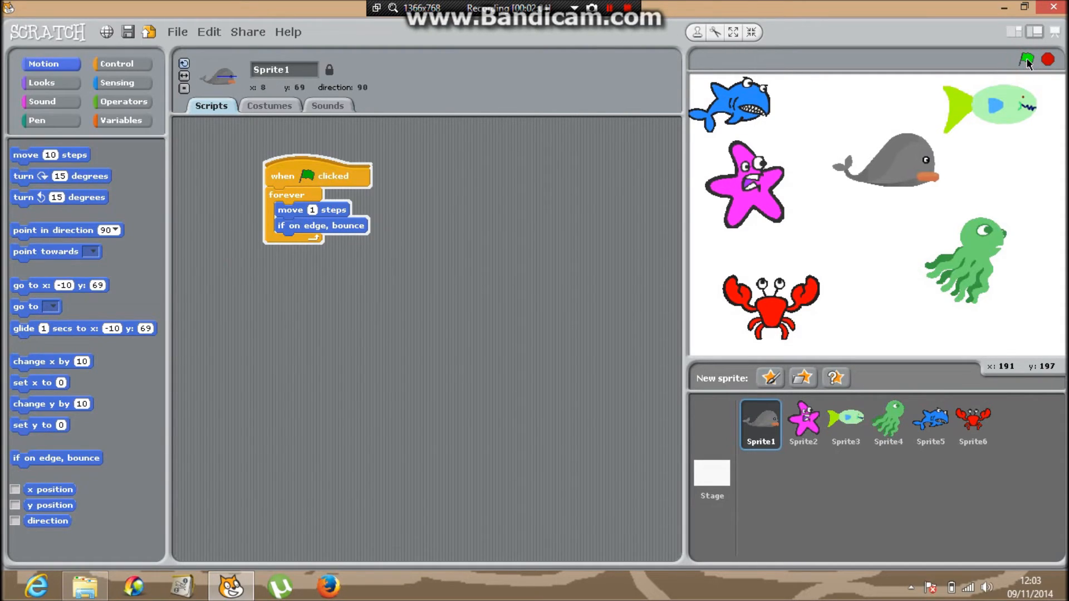
click(1025, 59)
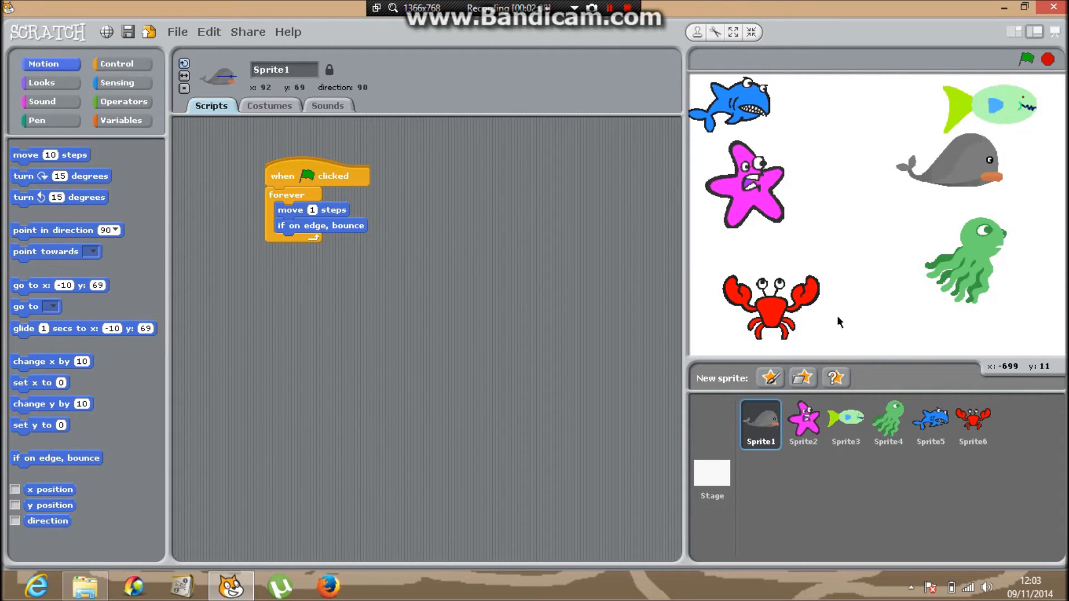
mouse_move(286, 222)
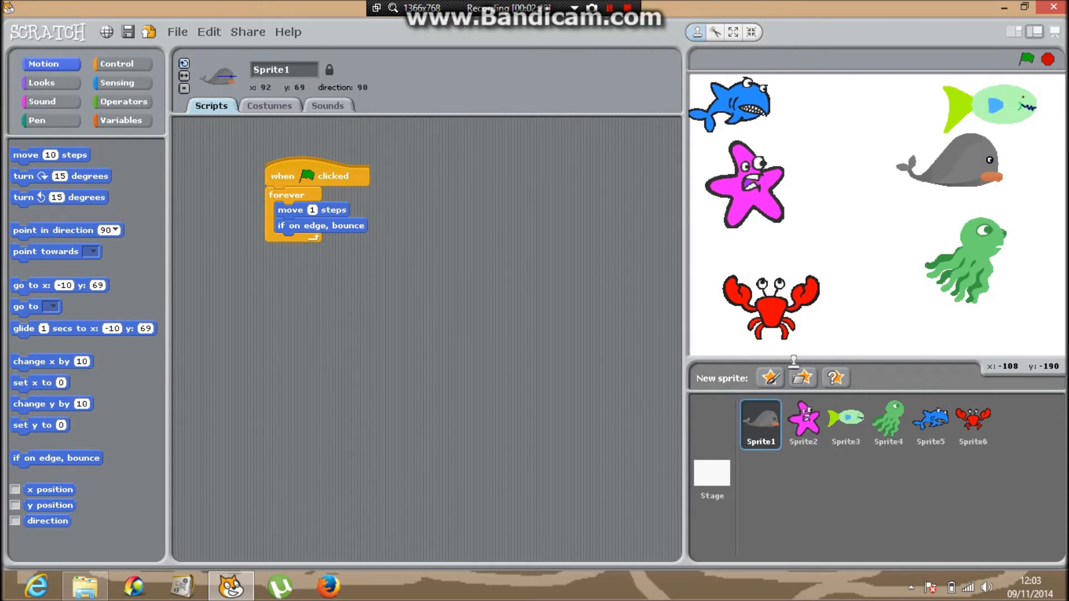
mouse_move(516, 227)
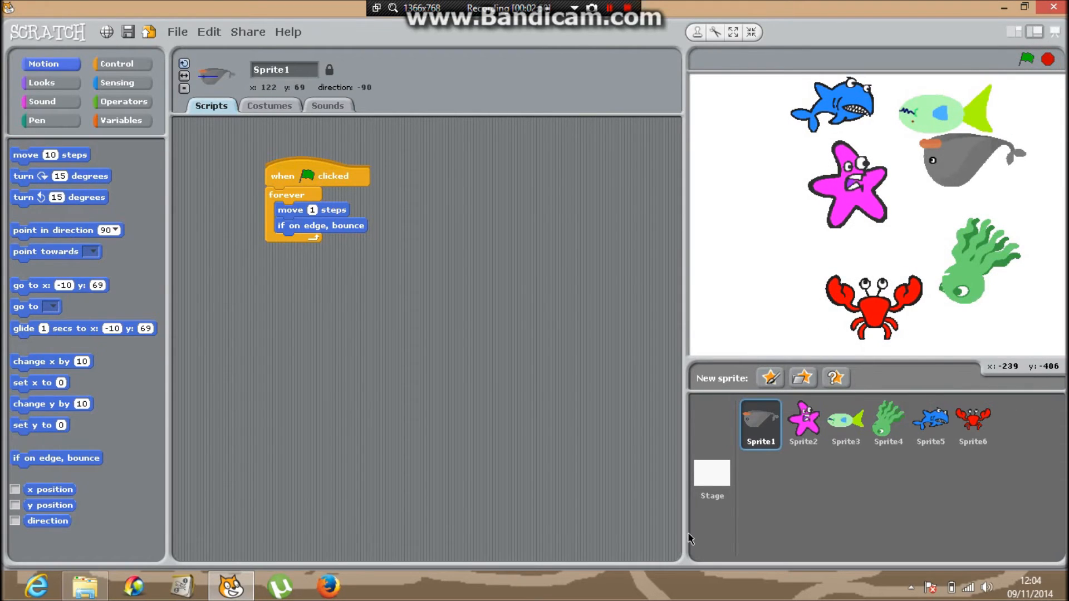
click(711, 479)
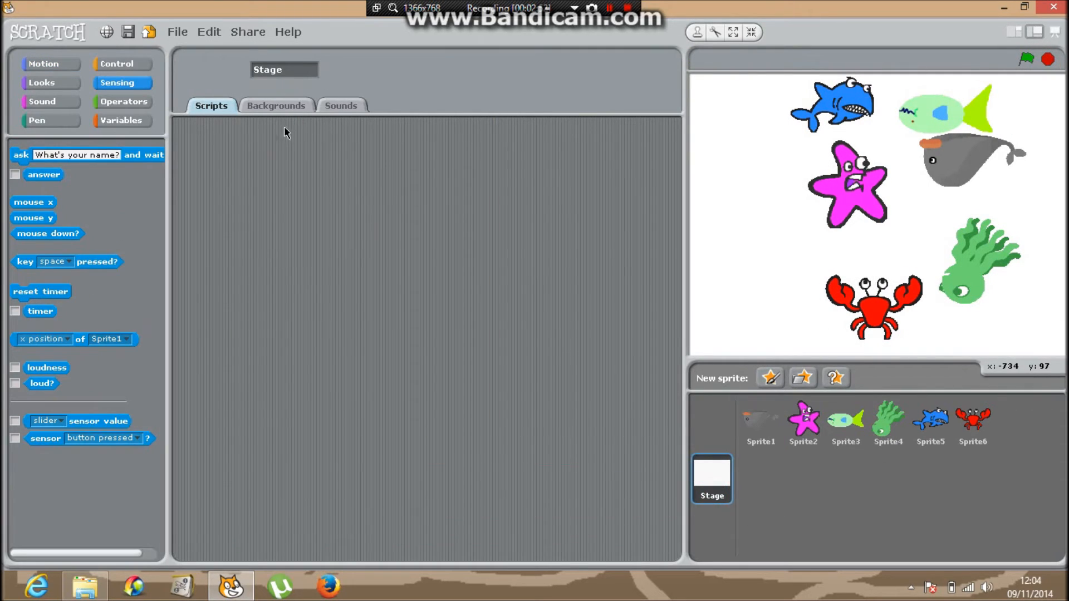
Step: Import the 'underwater' background from the Nature folder onto the stage
click(318, 132)
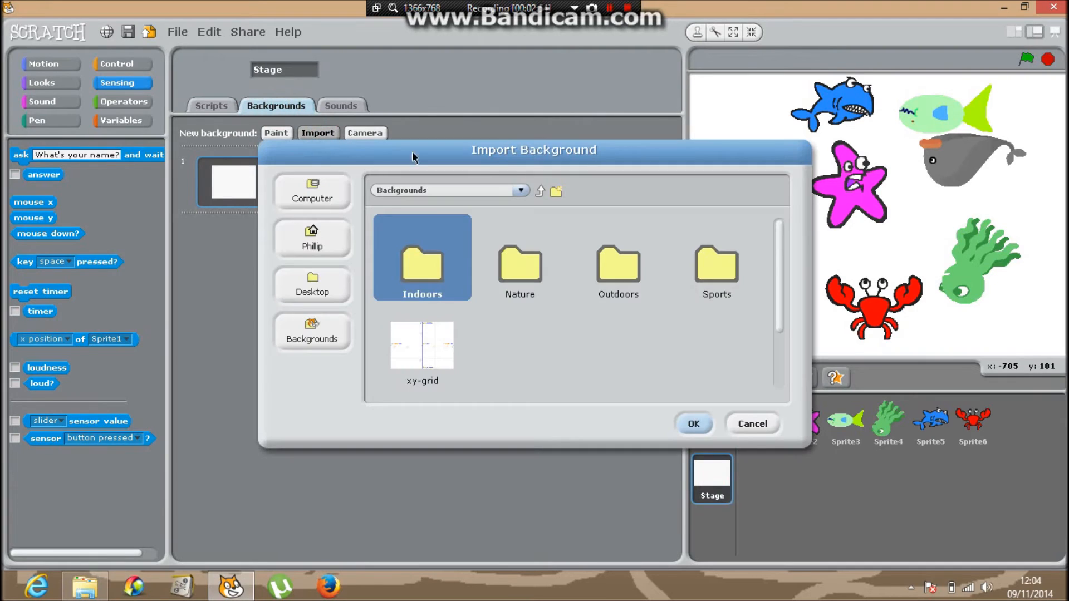
double_click(520, 267)
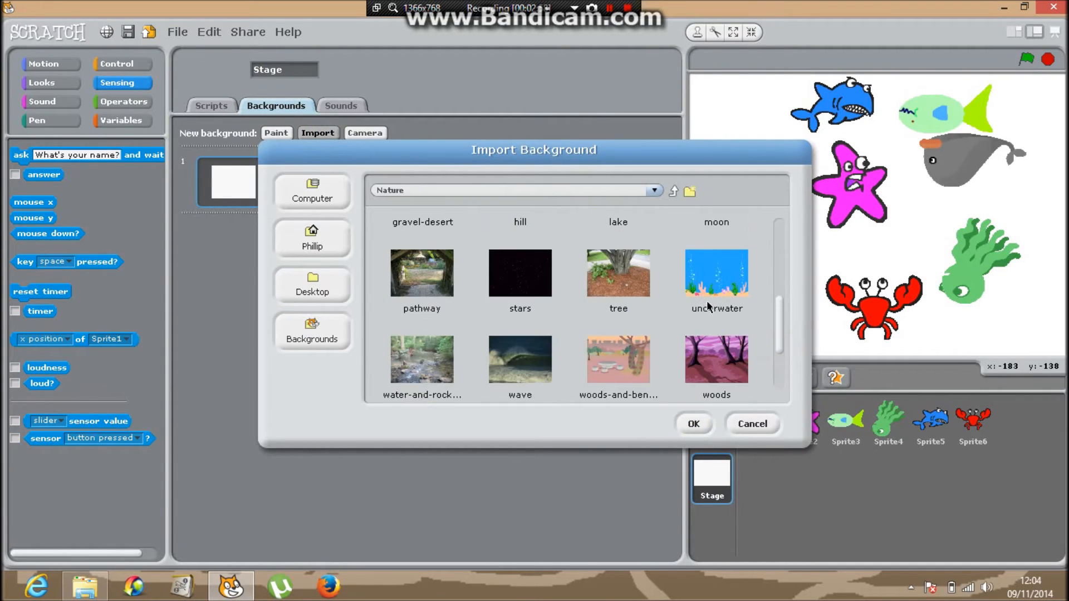
click(693, 423)
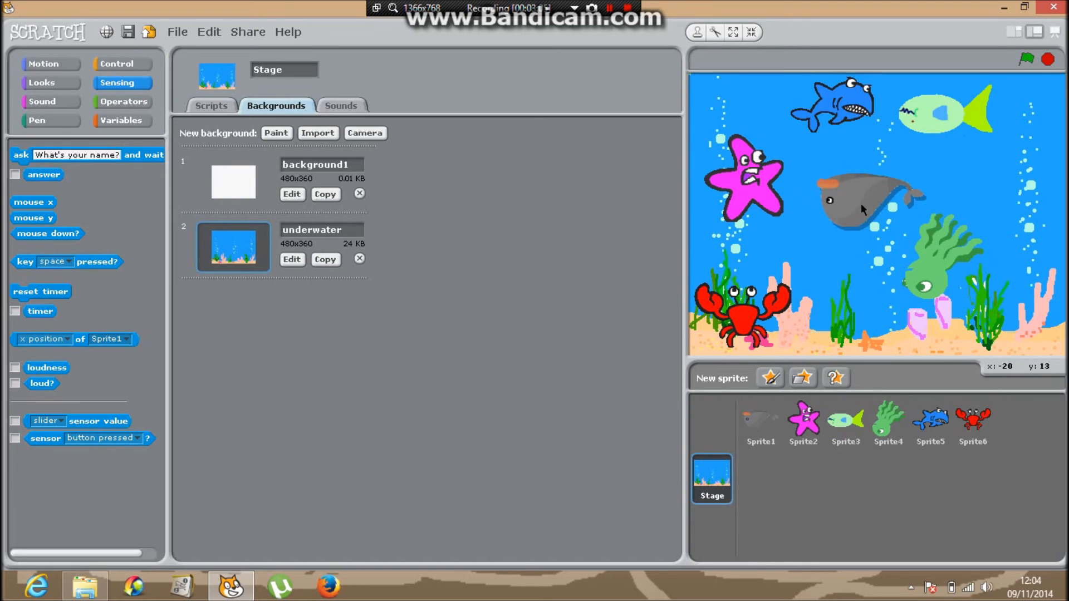
click(1024, 59)
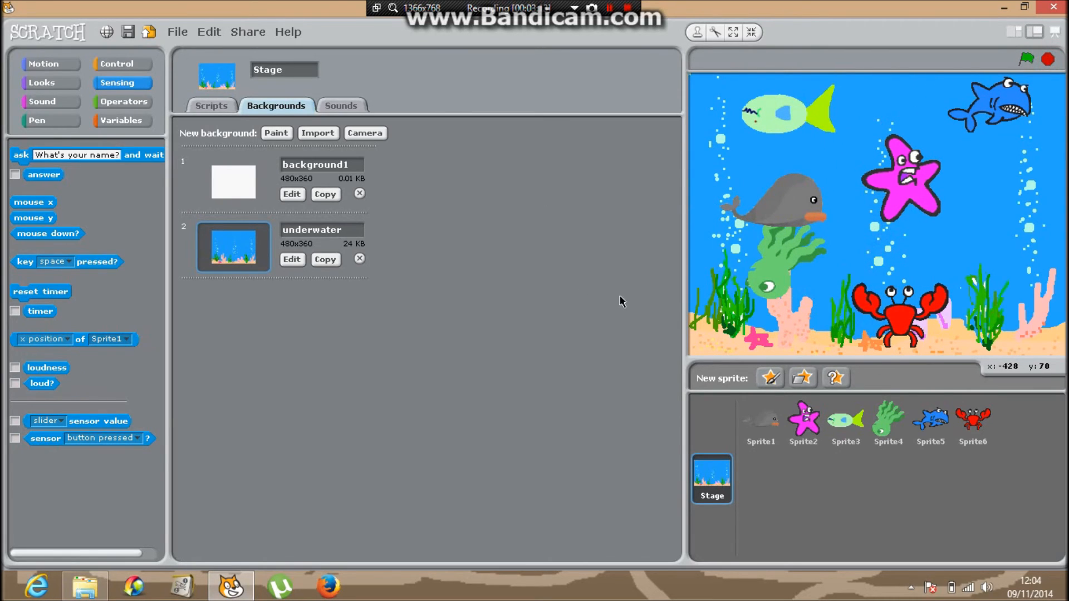
Step: Import the Bubbles sound from Effects onto the whale sprite and return to its scripts
click(760, 425)
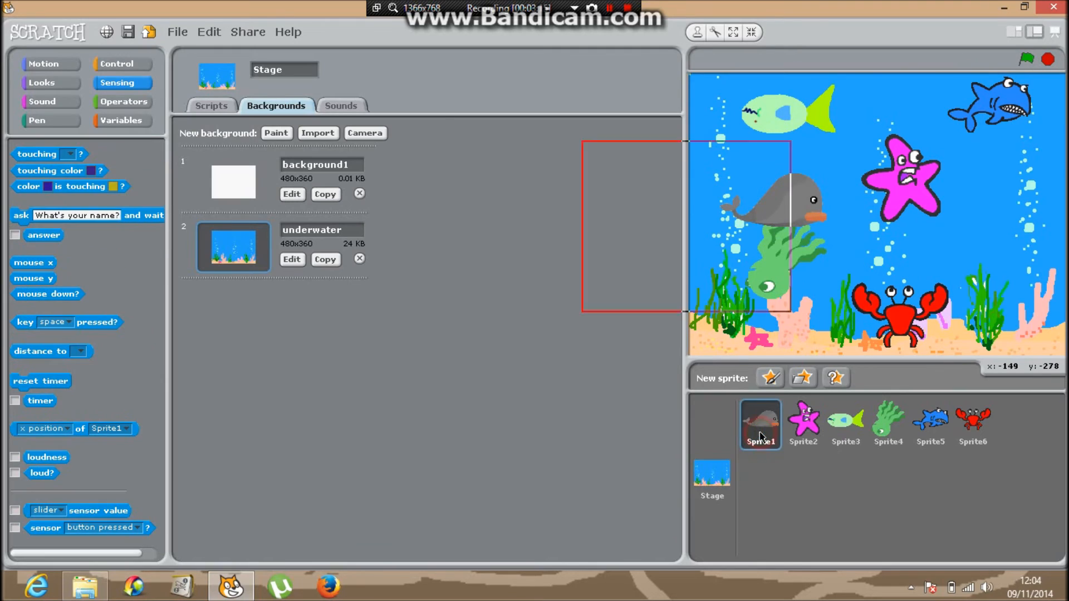
click(760, 424)
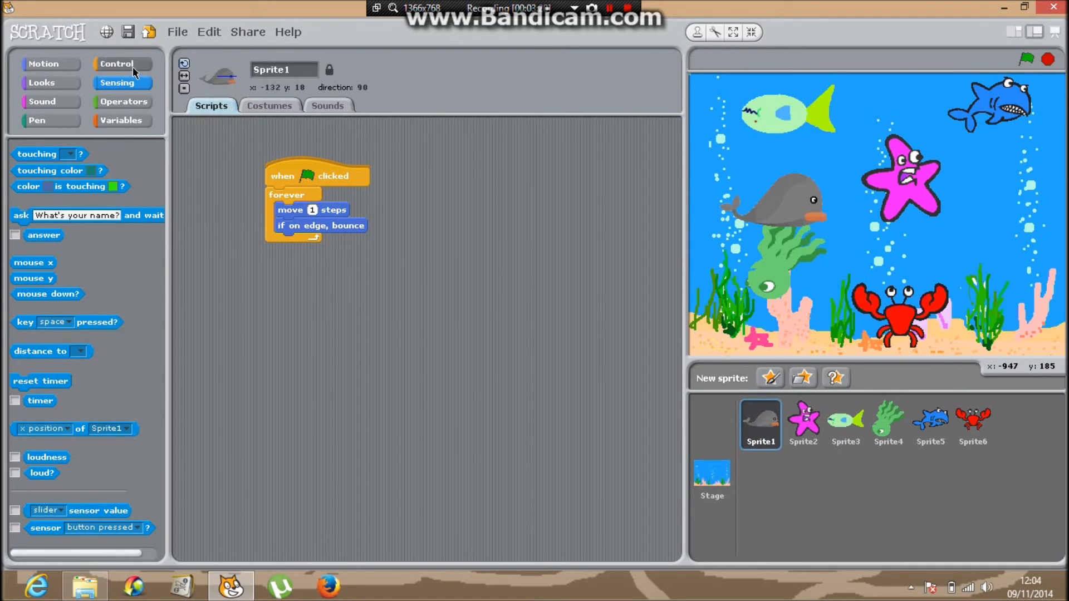
click(328, 106)
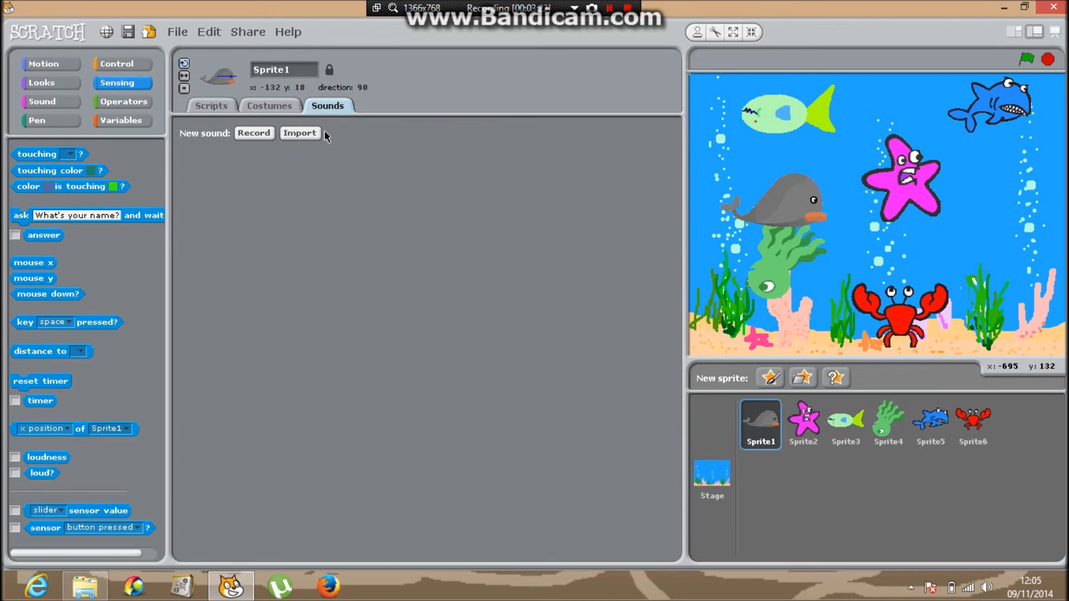
click(299, 133)
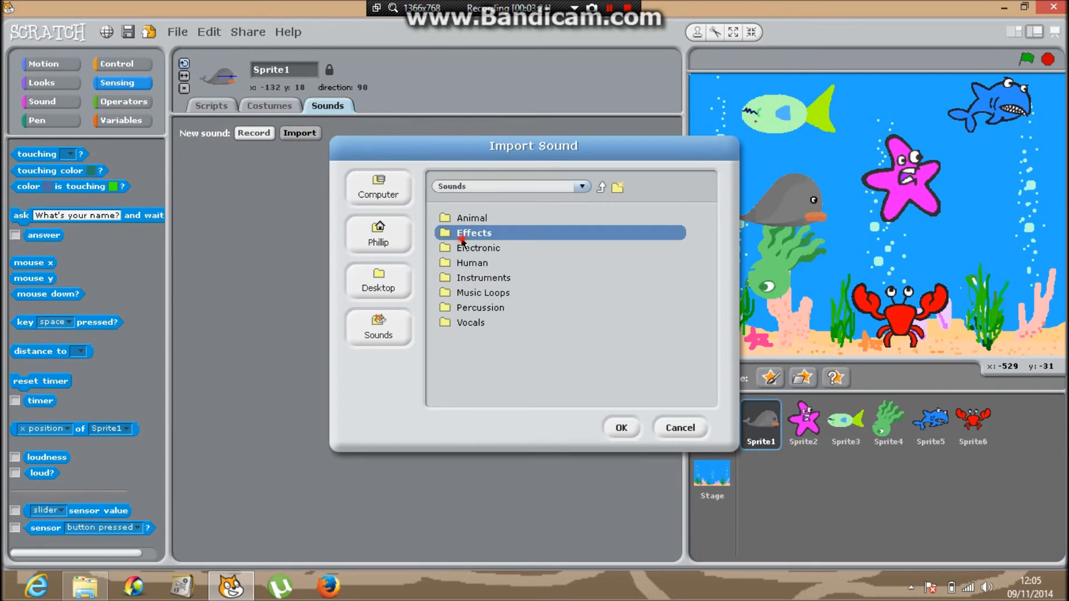
double_click(473, 233)
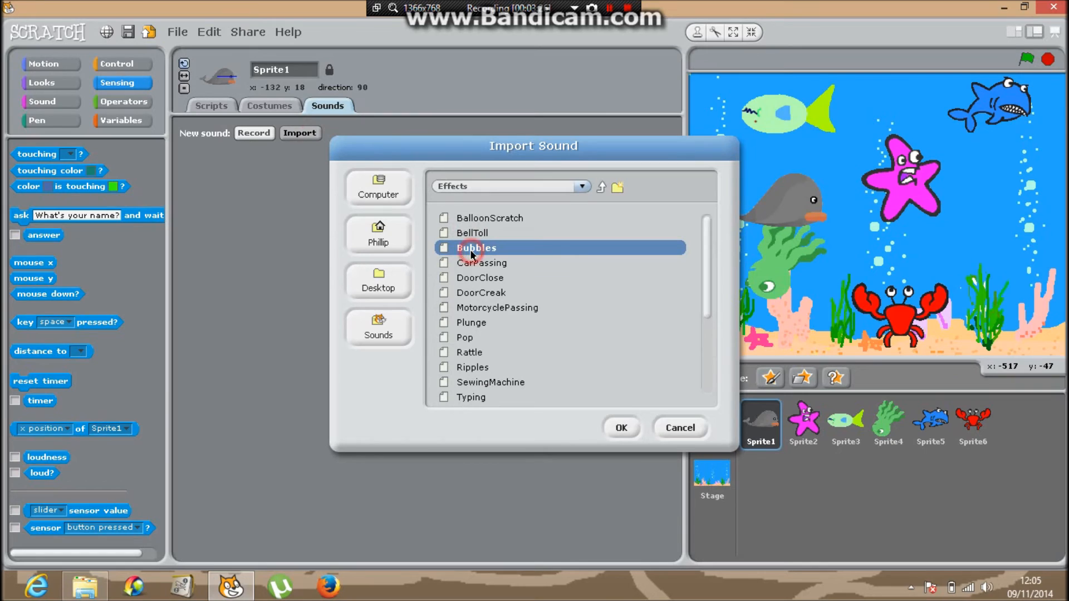
click(620, 428)
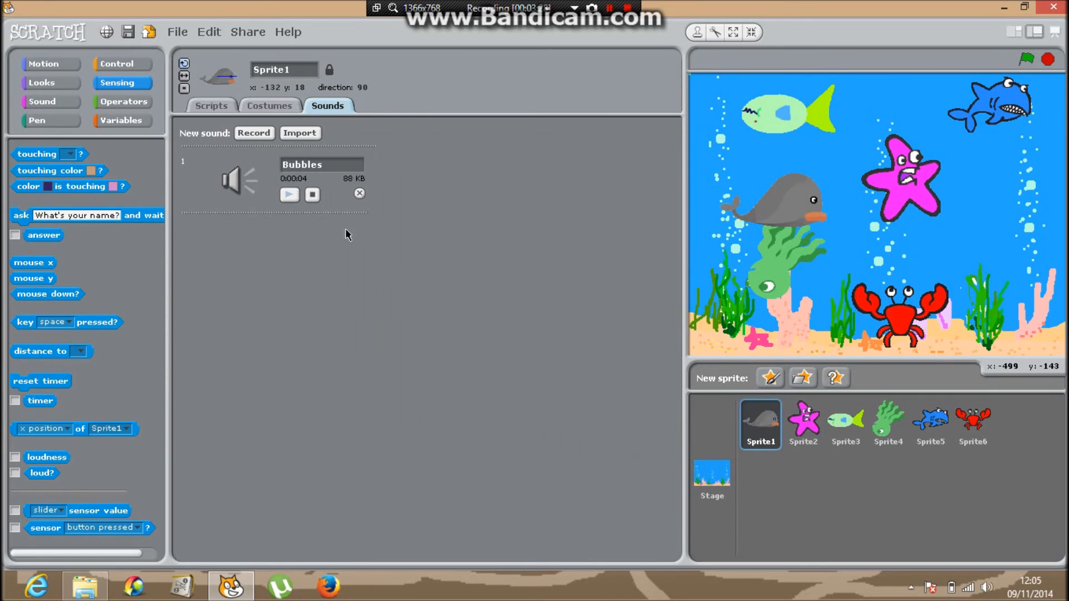
click(212, 106)
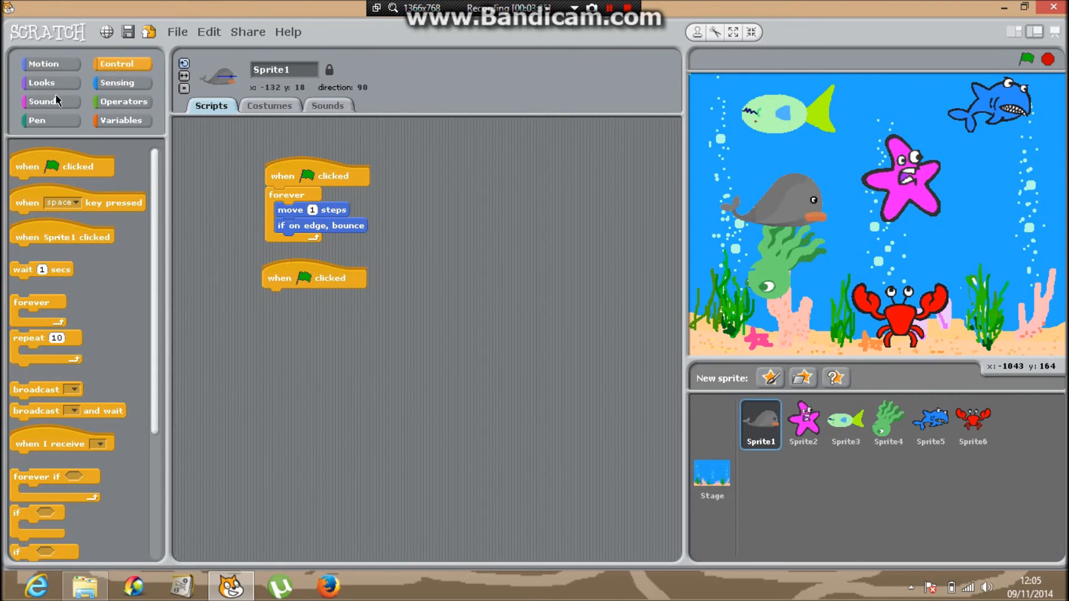
Step: Loop 'play sound Bubbles until done' forever in the whale's second script, then run and stop the aquarium
click(42, 101)
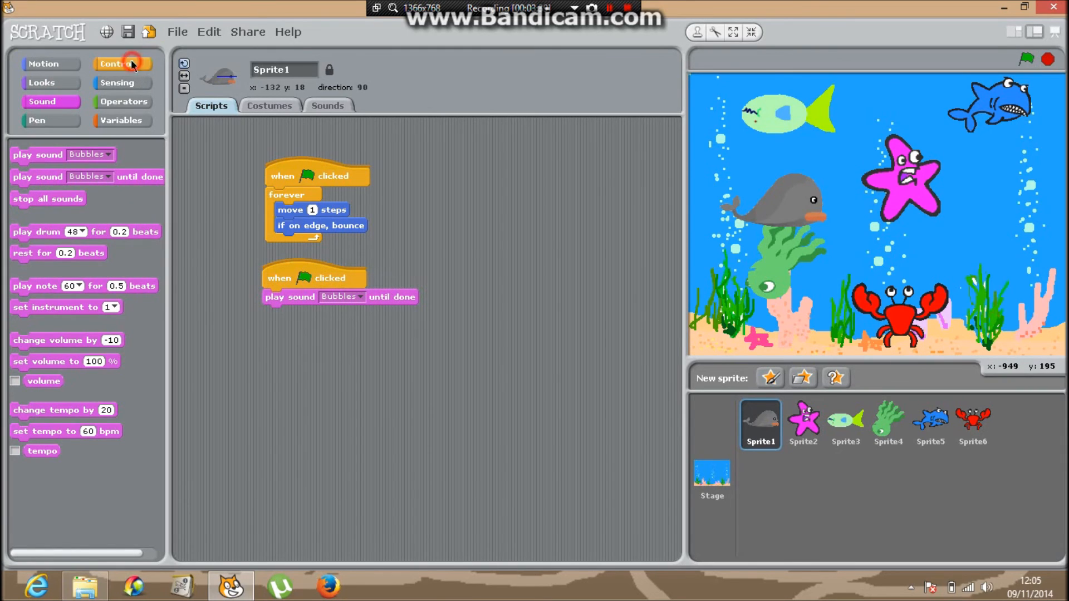
click(117, 63)
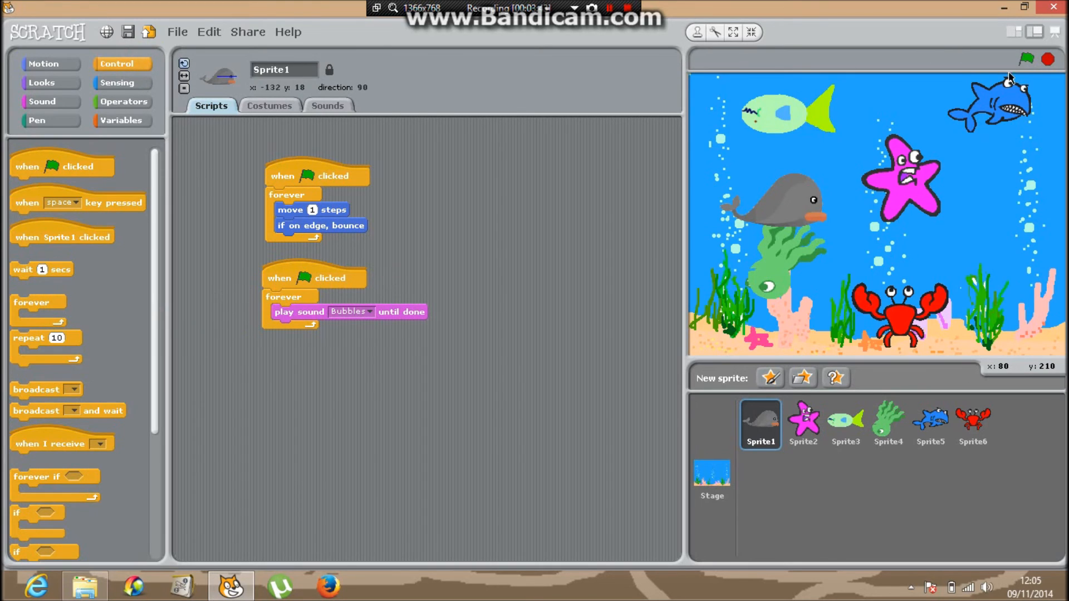
click(1025, 59)
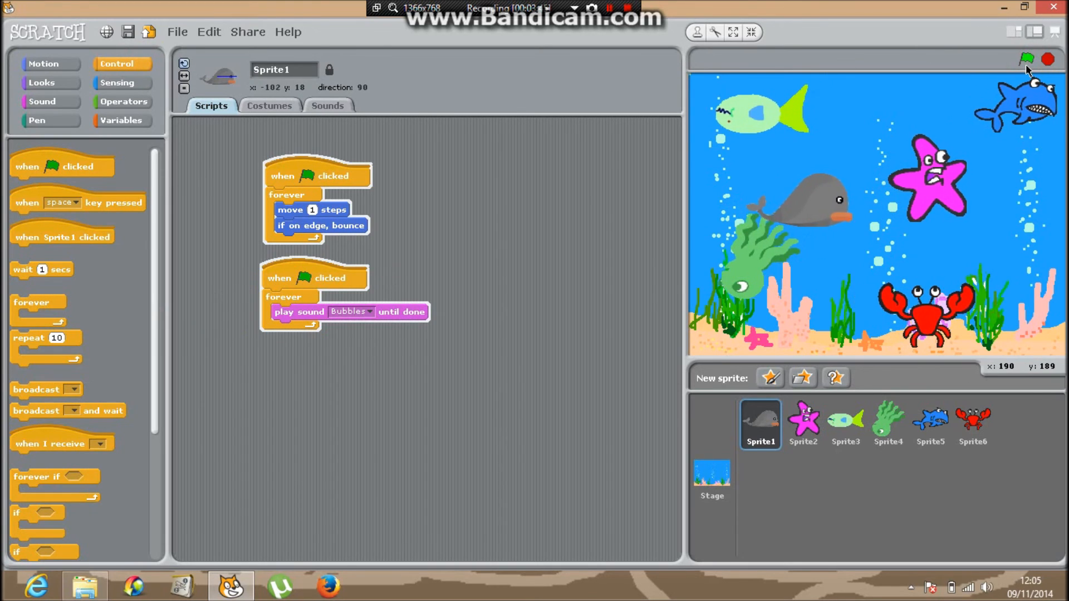
click(1028, 59)
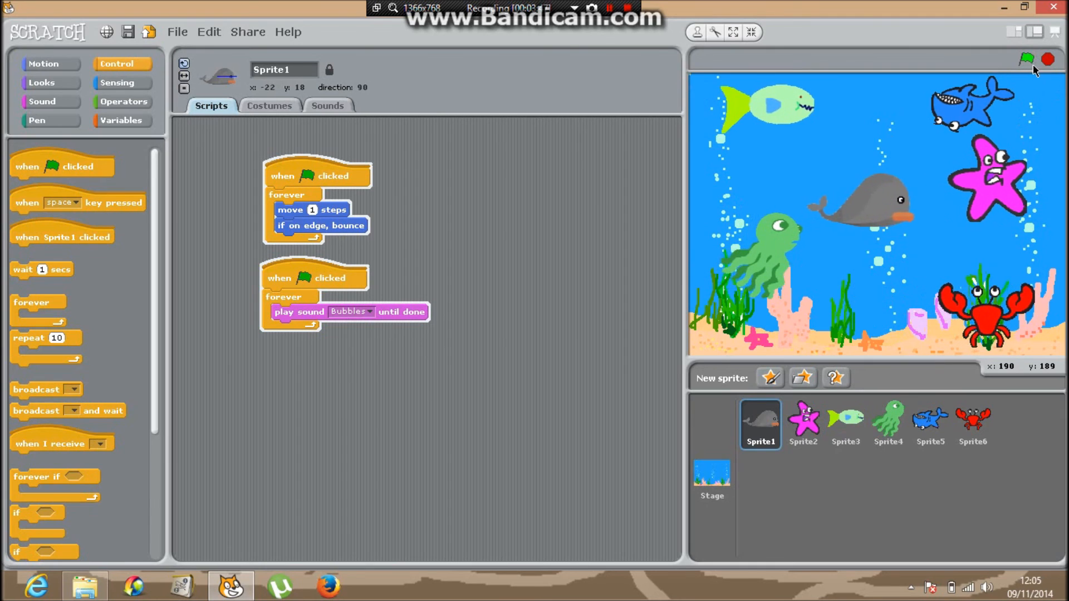
click(1027, 59)
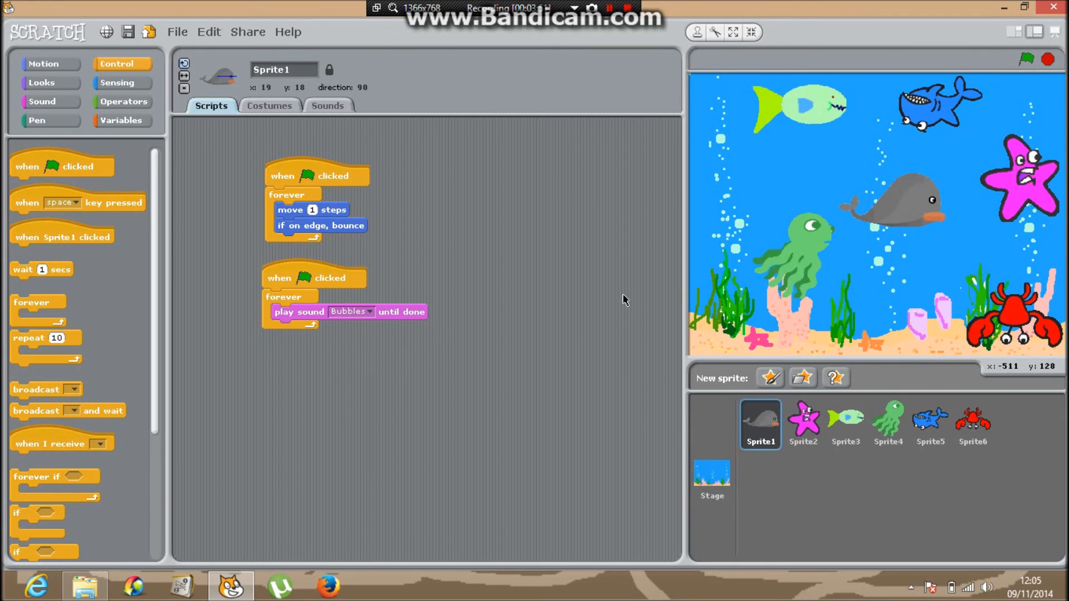
mouse_move(346, 123)
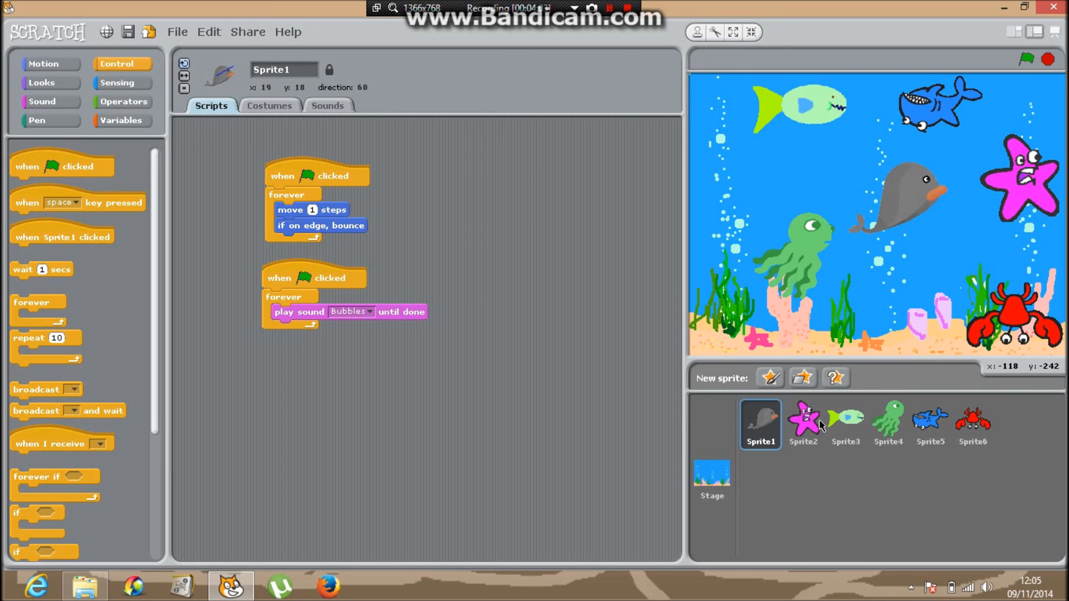
Step: Check the starfish, fish, octopus and shark scripts, return to the whale and start the aquarium
click(803, 424)
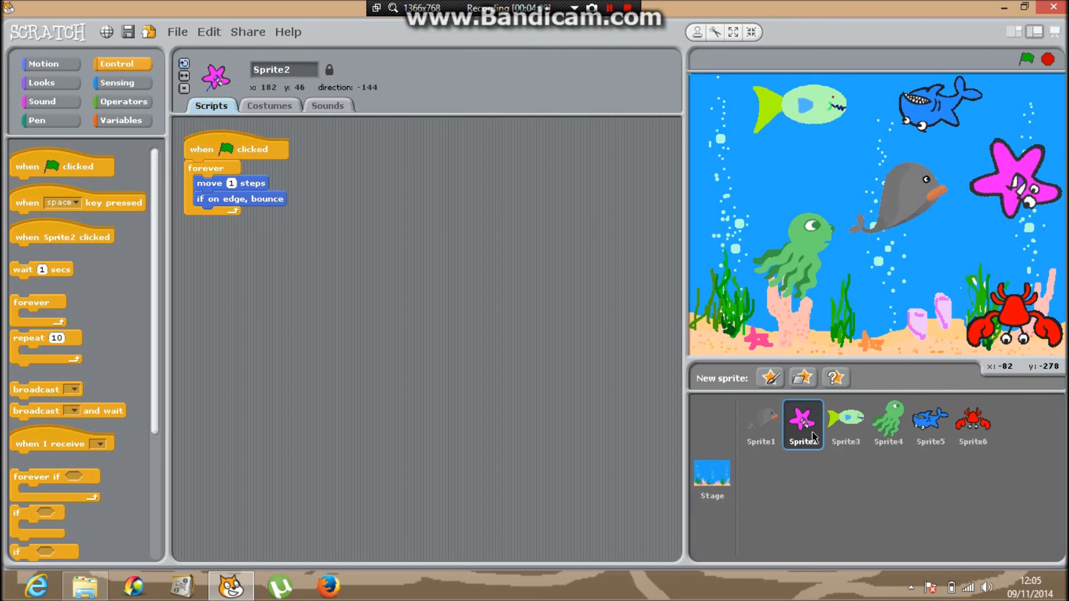
click(845, 423)
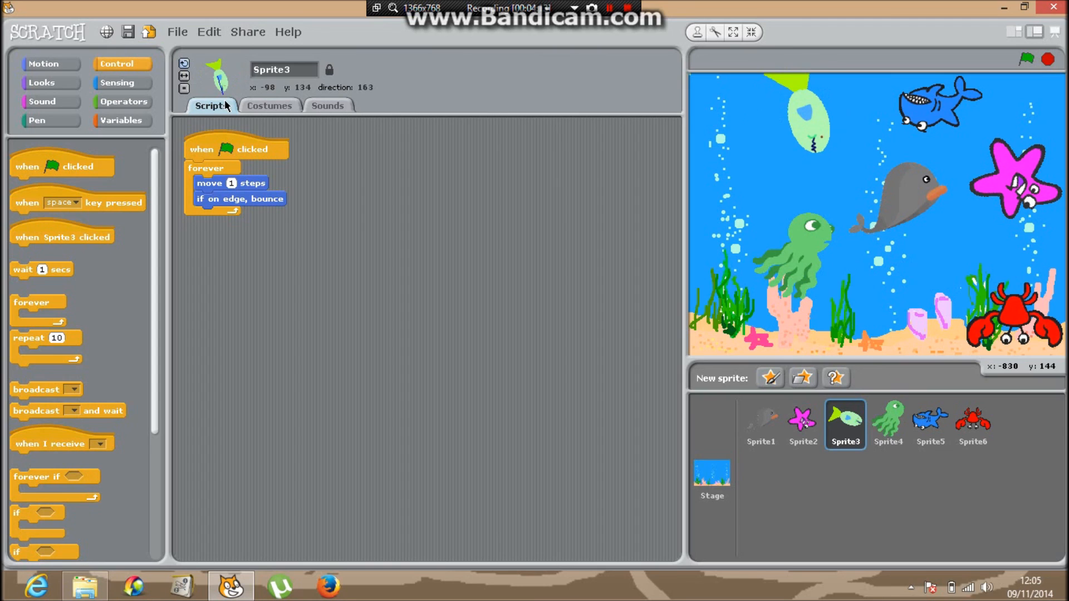
click(887, 423)
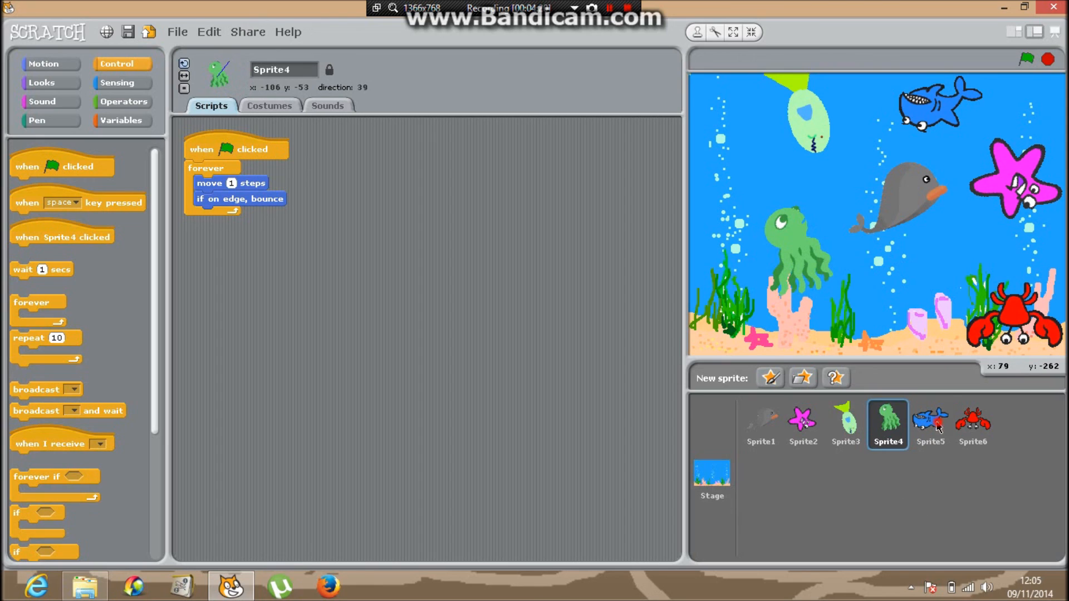
click(928, 423)
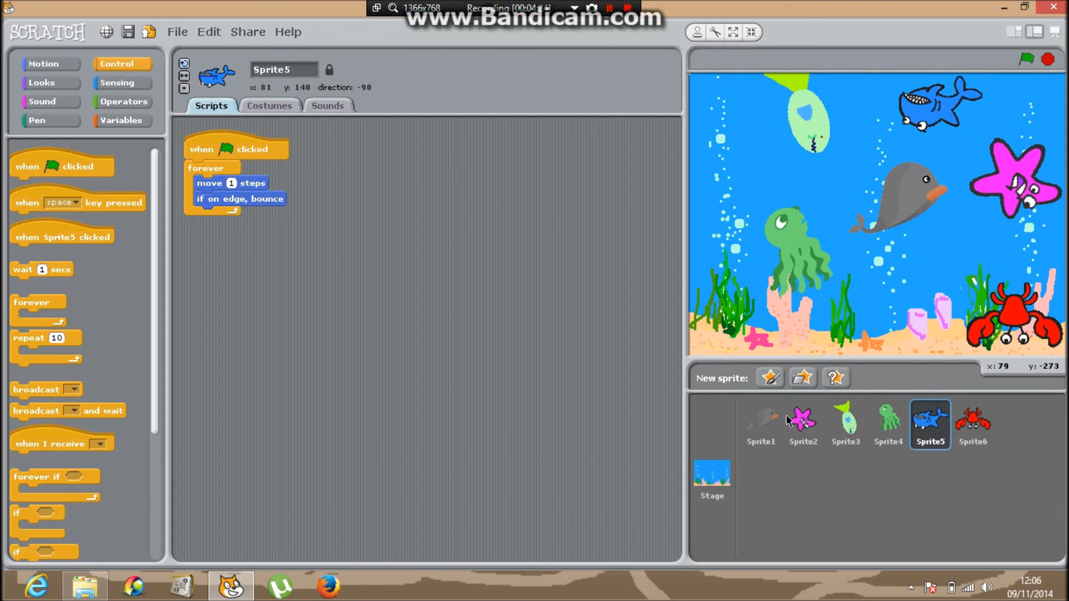
click(759, 423)
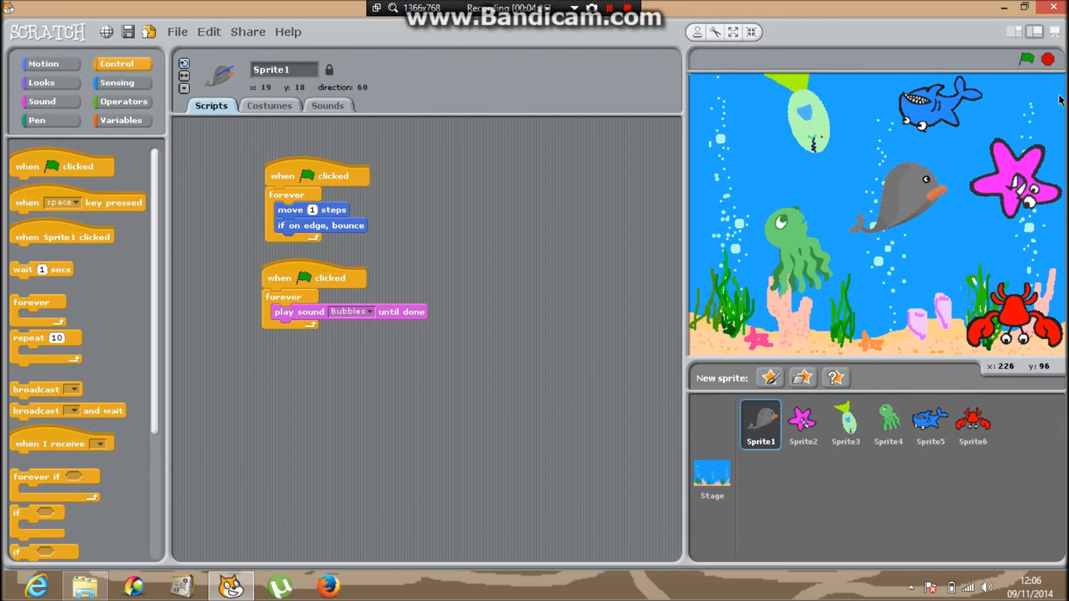
click(1026, 59)
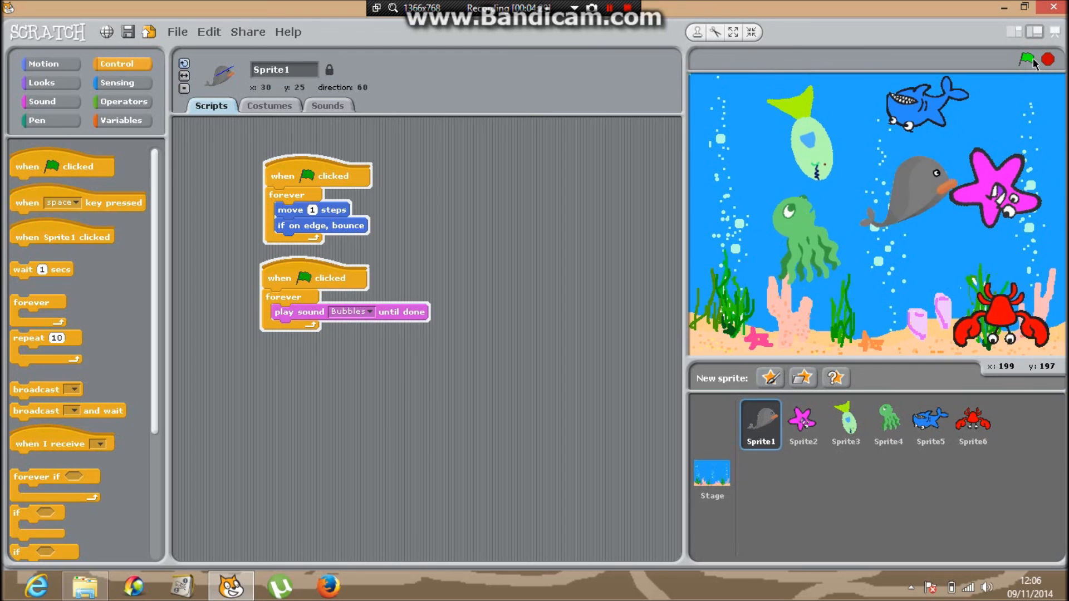